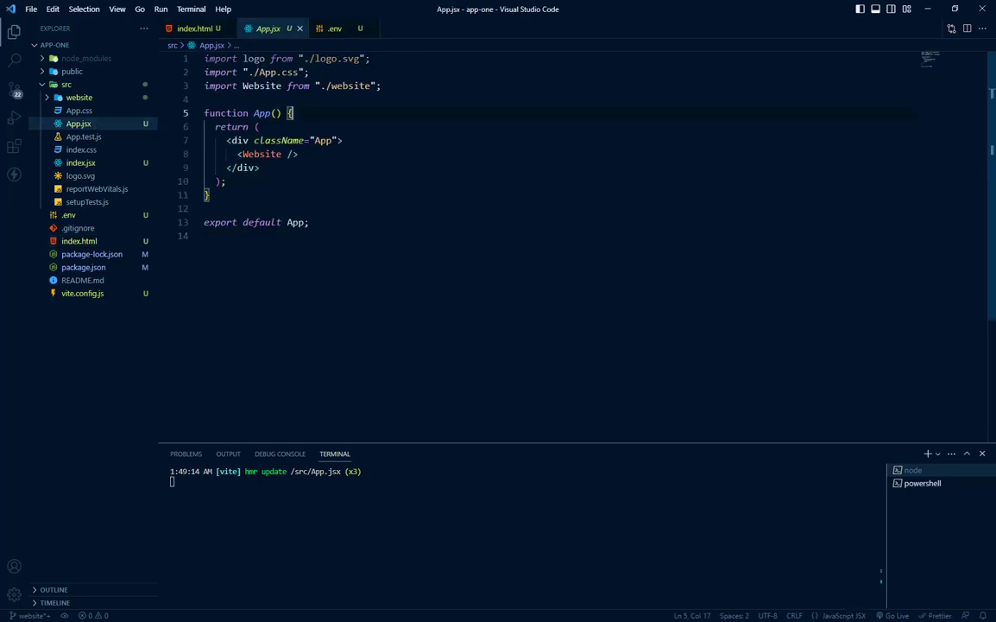
- Add console.log("React API", process.env.REACT_APP_API_URL) inside App, save, and head to the browser
type("console.log(")
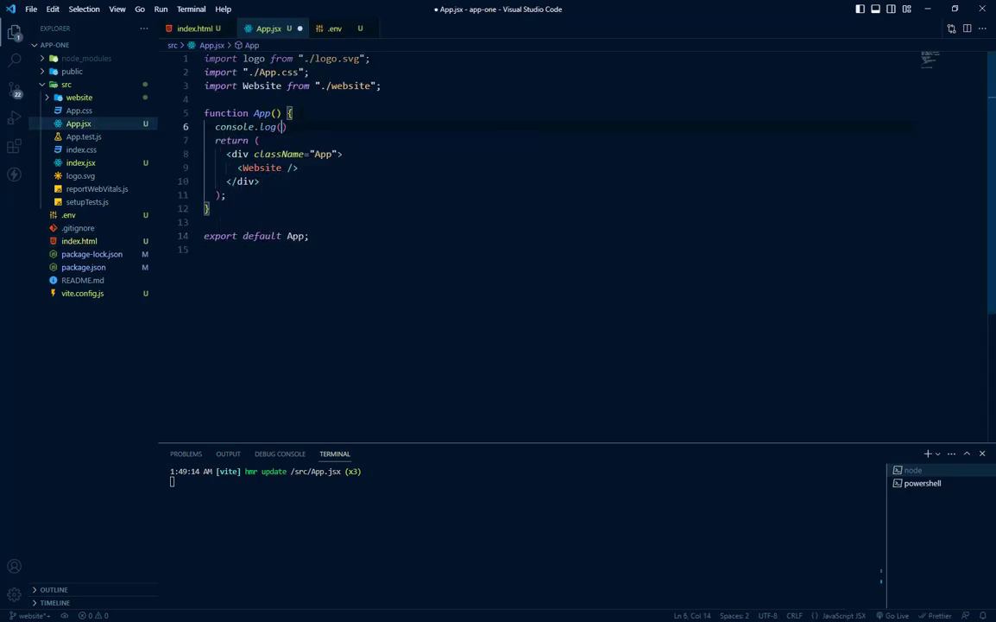
type("Read")
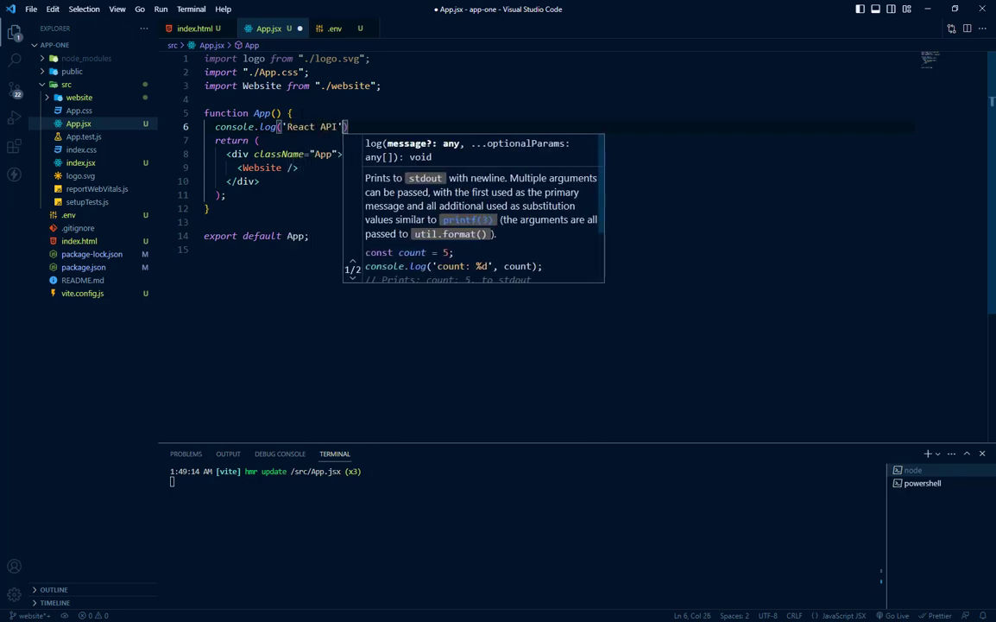
type(",")
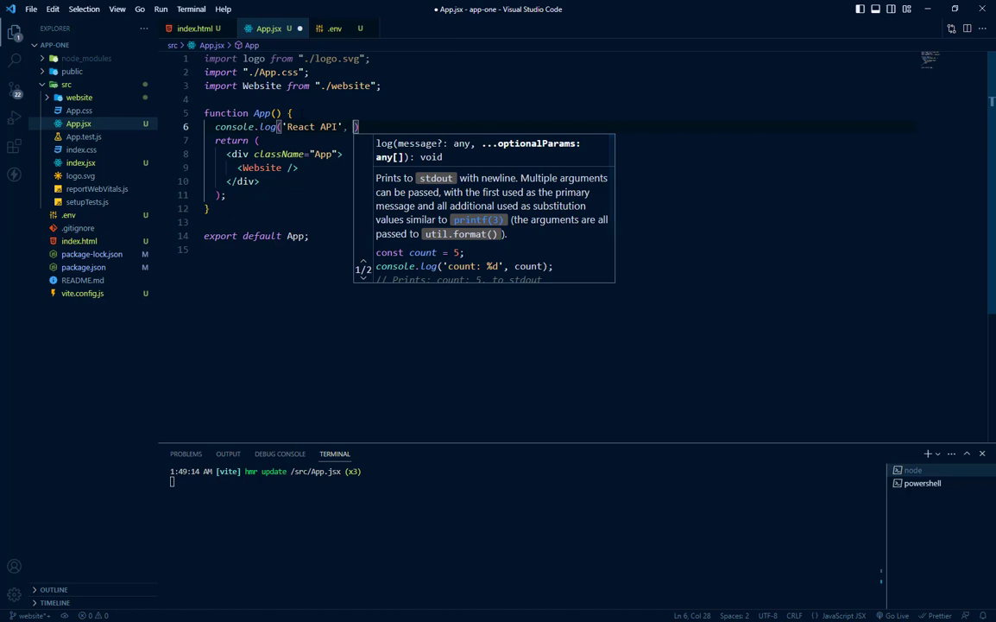
type("process.env.")
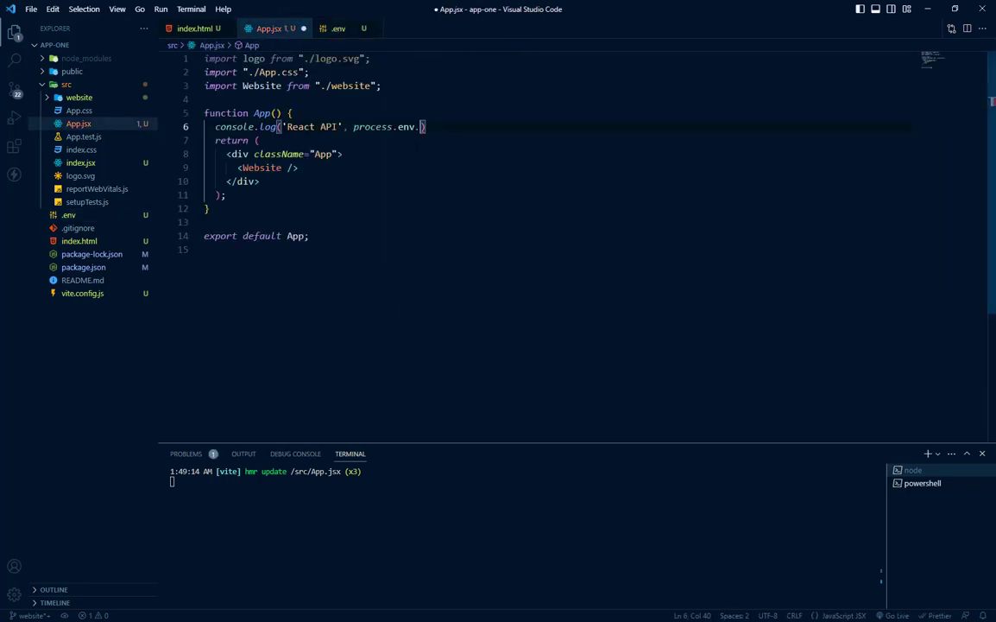
type("REACT_APP_API_URL")
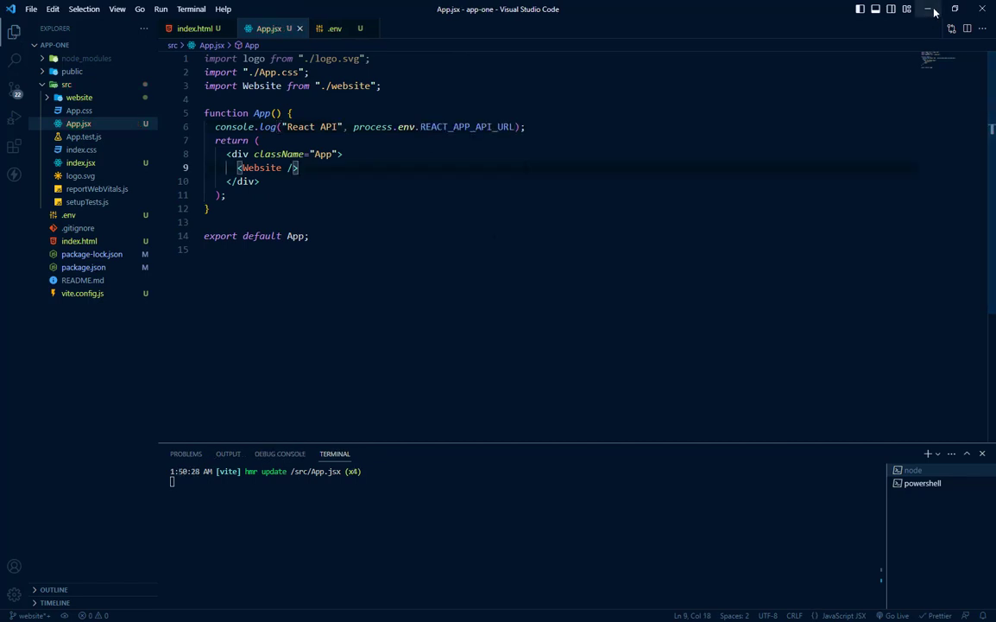
left_click(929, 8)
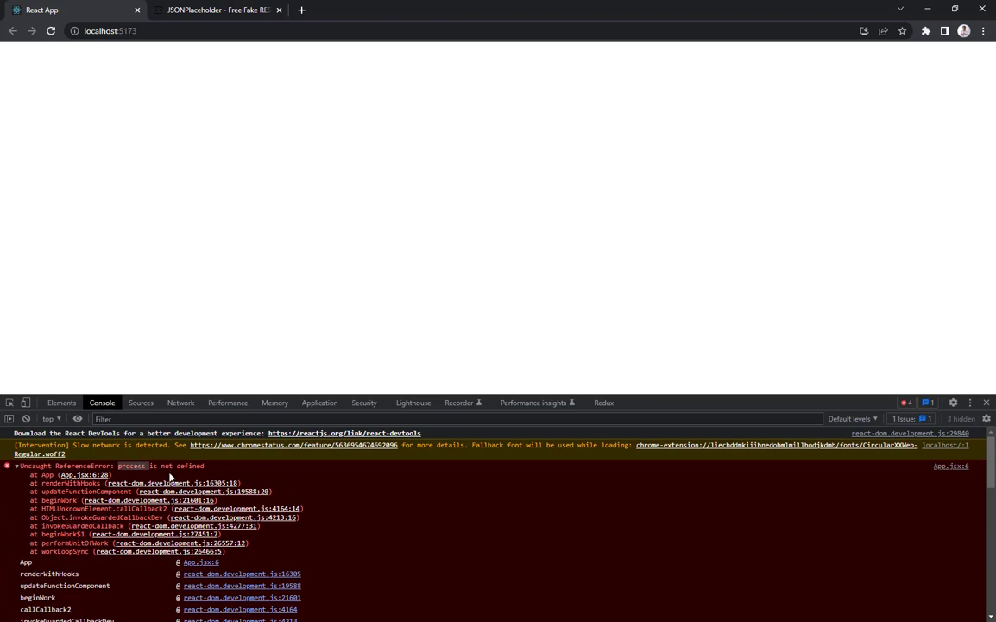
mouse_move(154, 466)
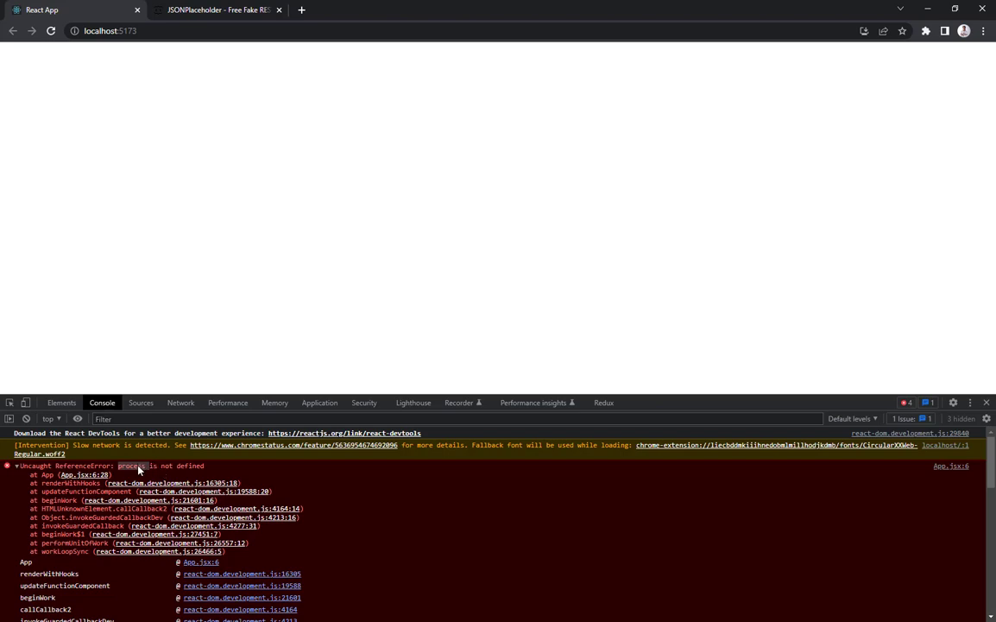
mouse_move(663, 449)
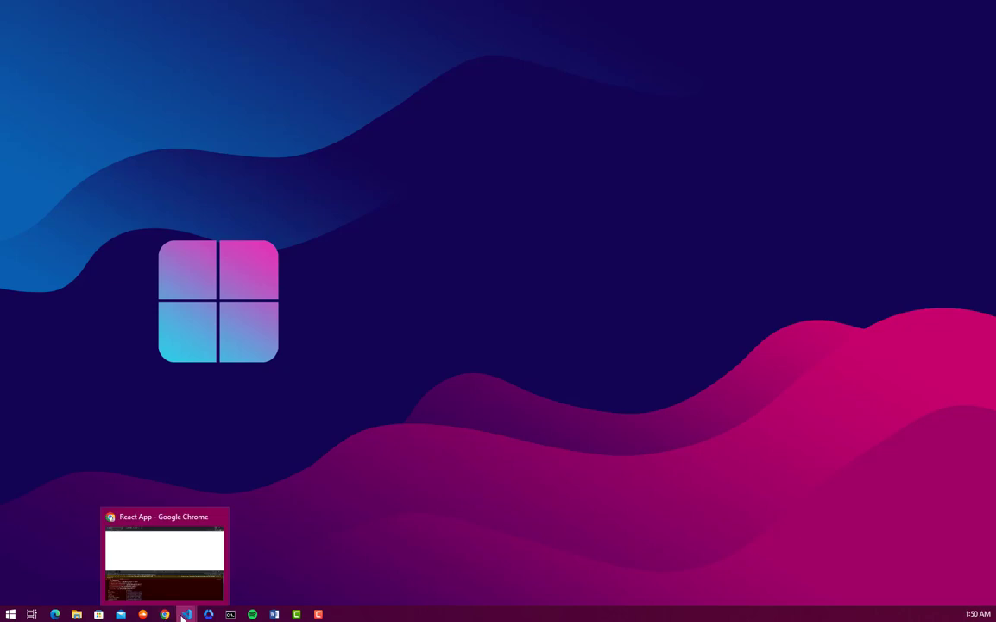
- Bring VS Code back and view vite.config.js with its build and plugin settings
left_click(187, 615)
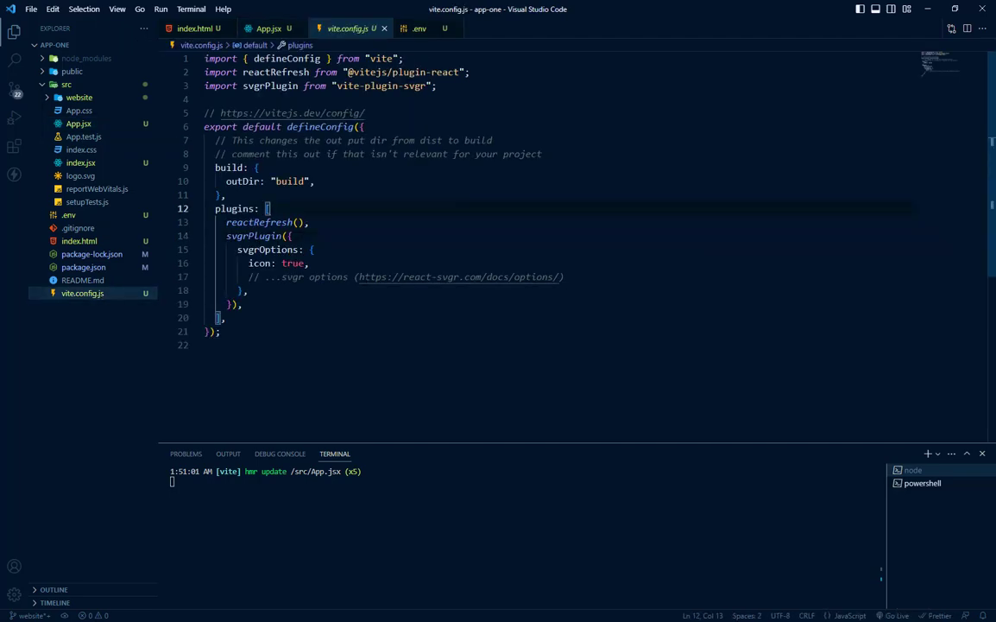
mouse_move(459, 277)
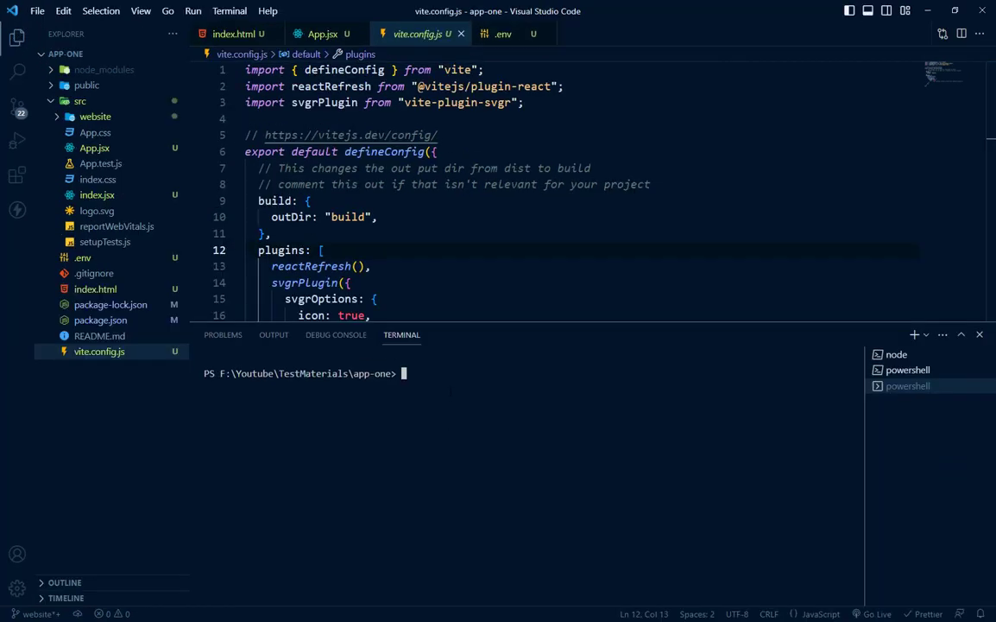
- Run npm i vite-plugin-env-compatible in the terminal to install the plugin
type("npm i")
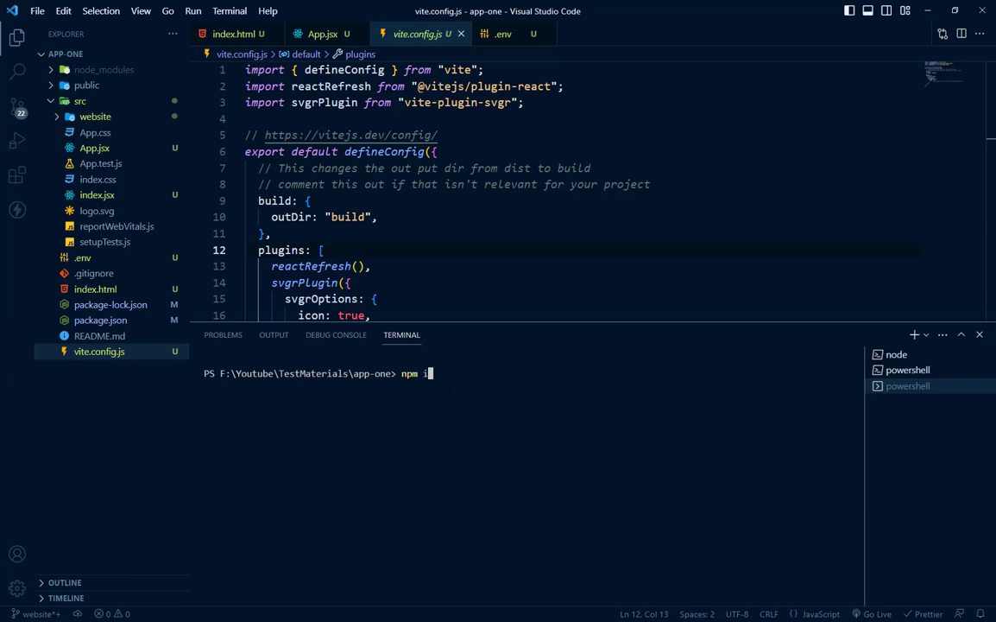
type("vit")
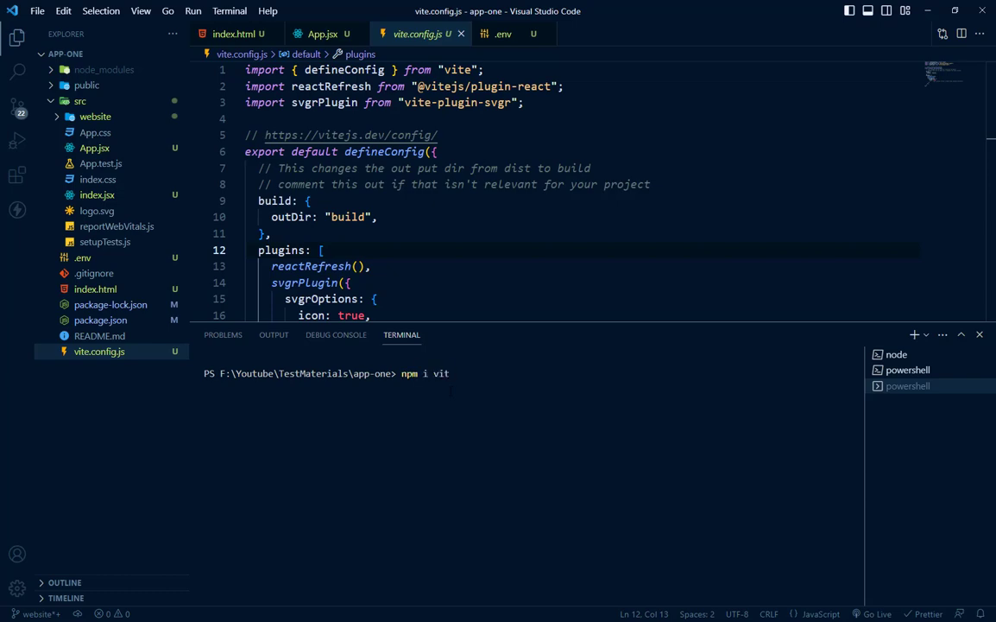
type("e-plu")
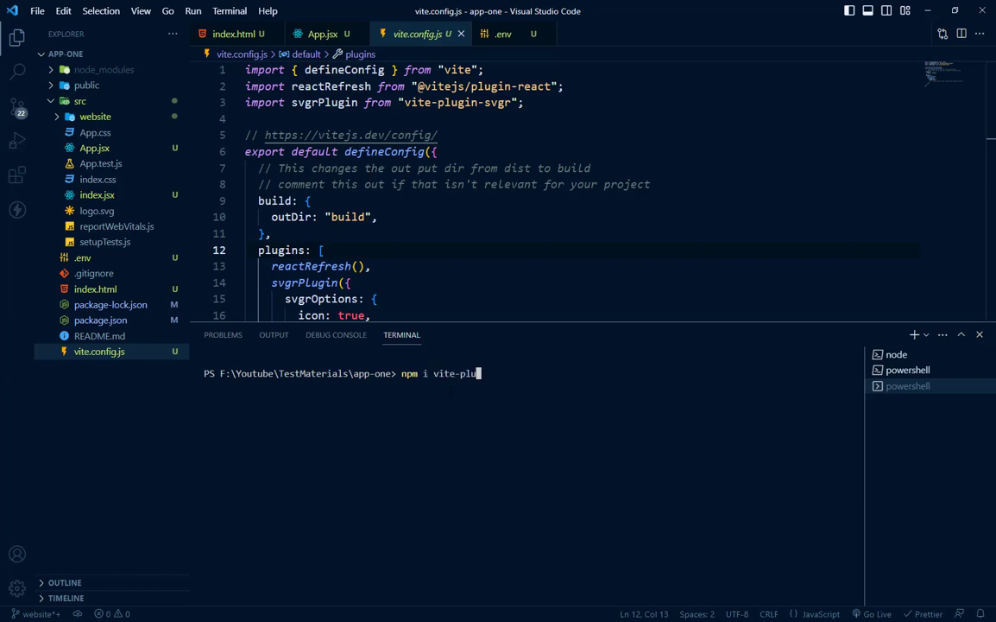
type("gin-en")
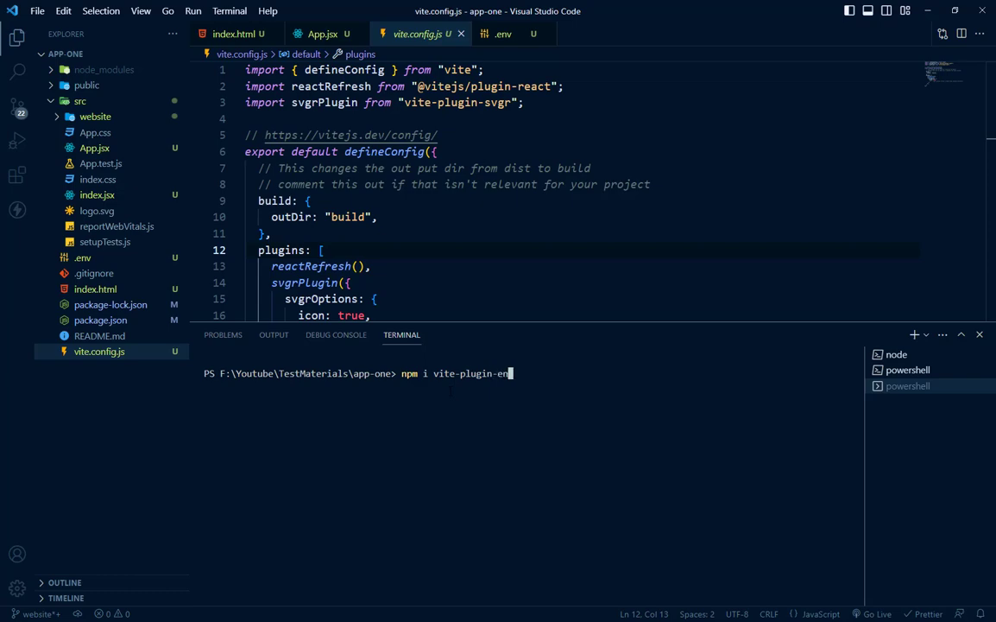
type("-")
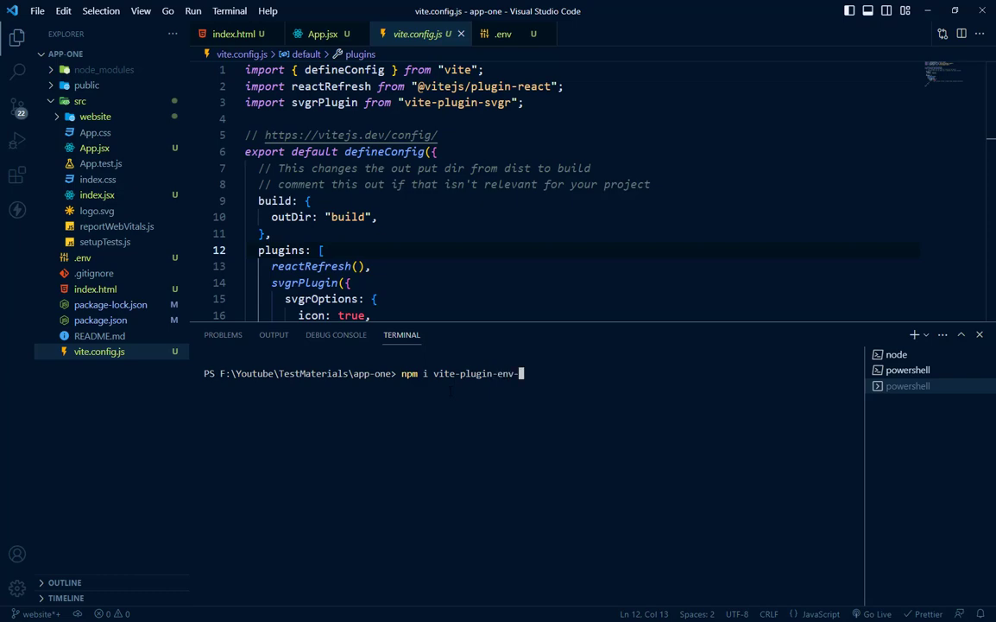
type("compat")
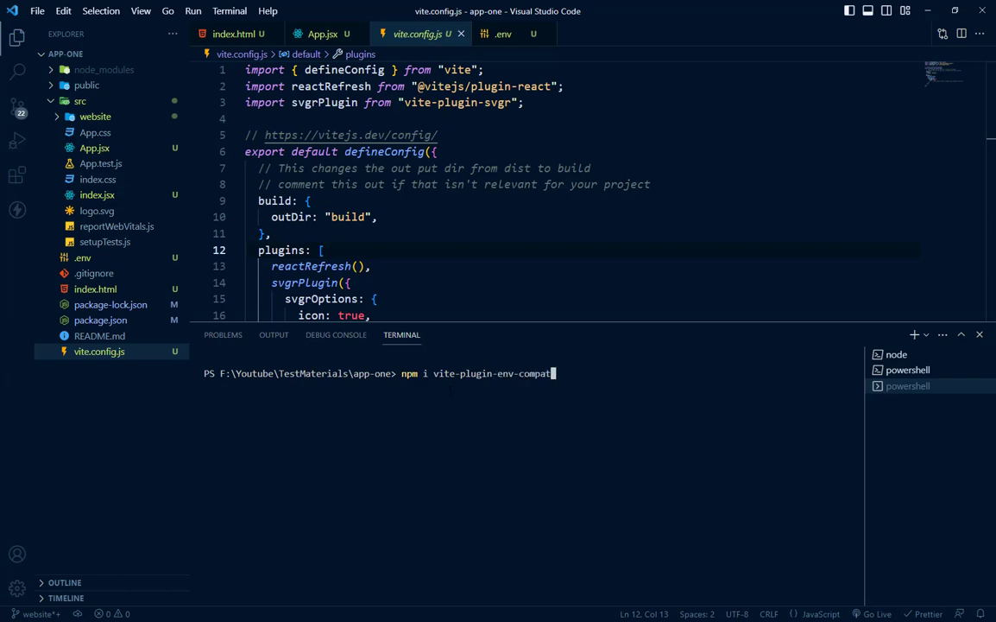
type("ible")
type("import")
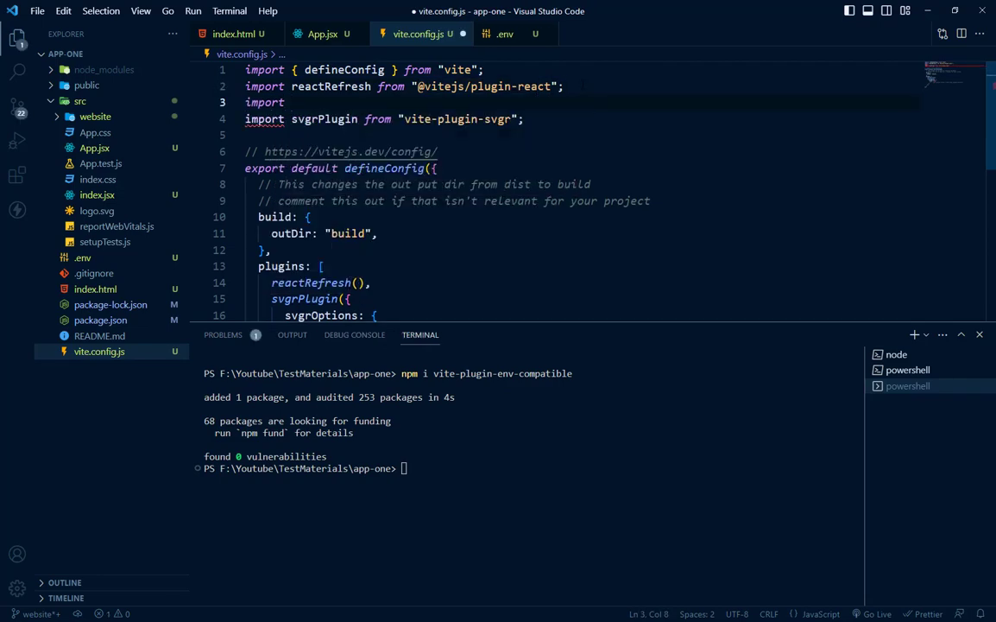
- Write import envCompatible from 'vite-plugin-env-compatible' on line 3 and select envCompatible for reuse
type("env")
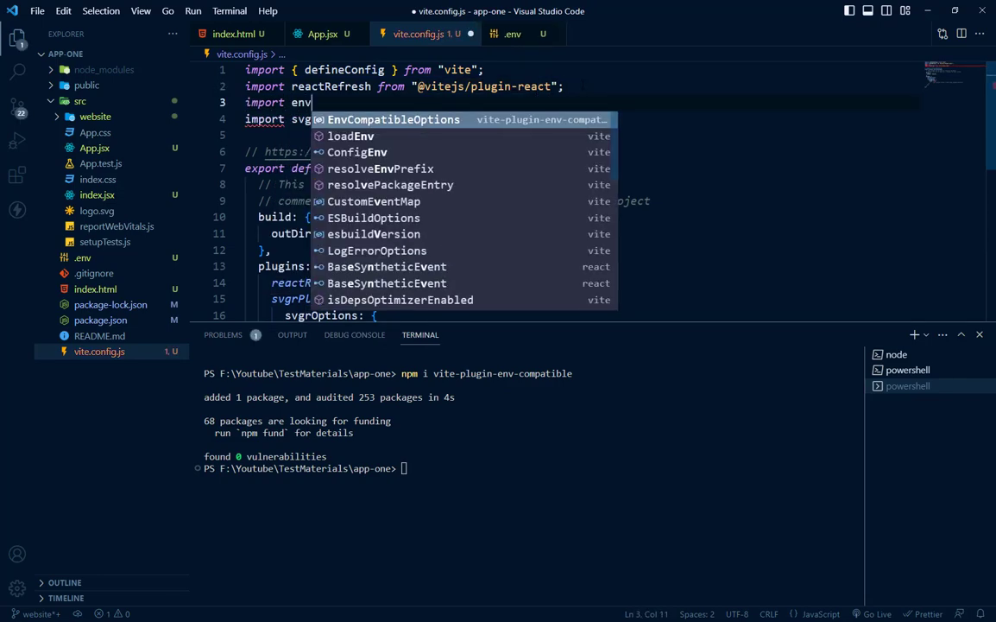
type("Compati")
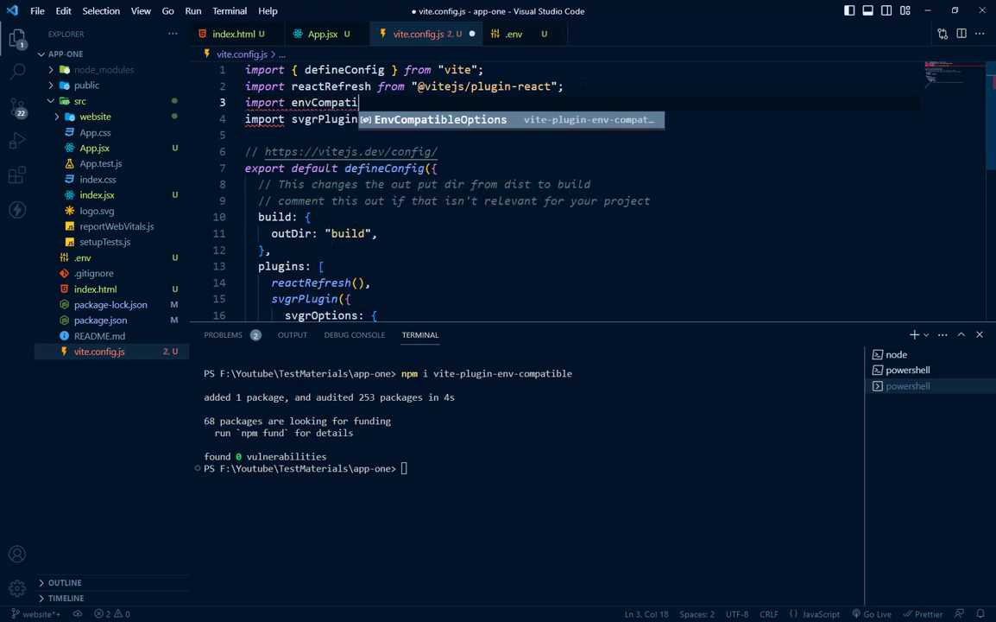
key("Tab")
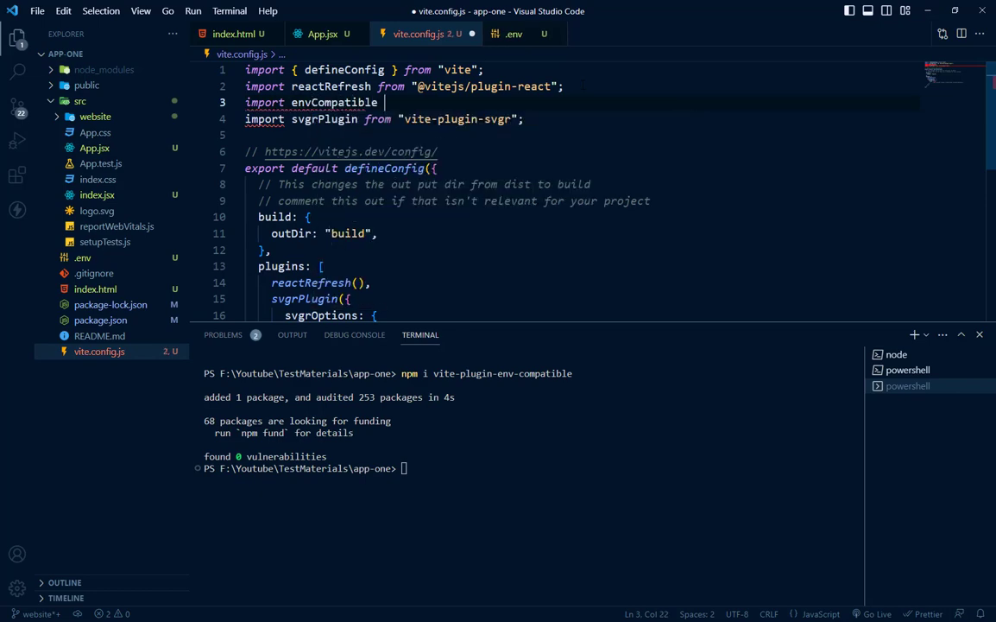
type("from 'vite-plugin-env-compatible")
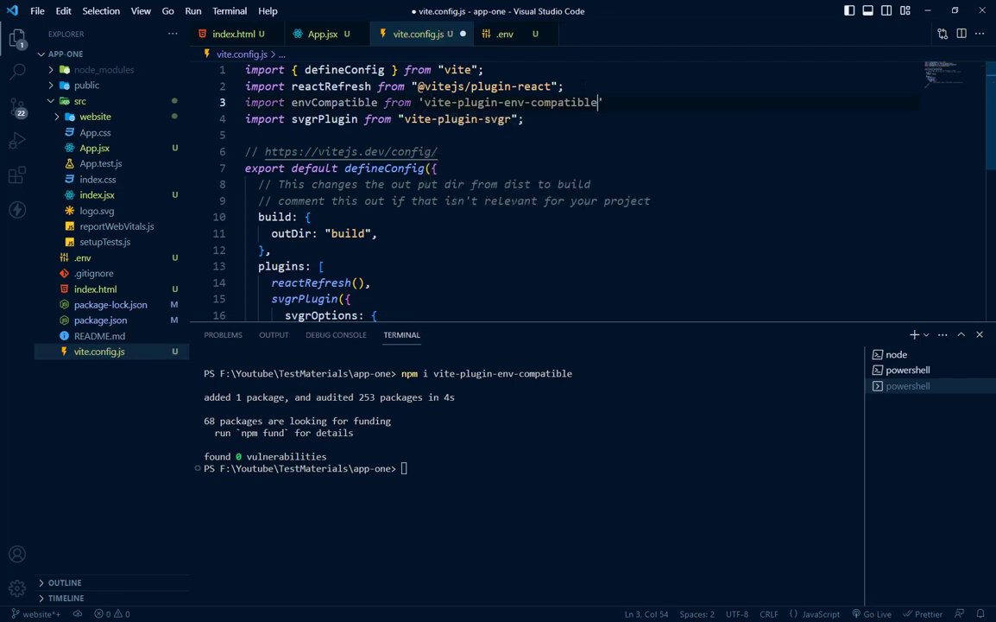
double_click(335, 102)
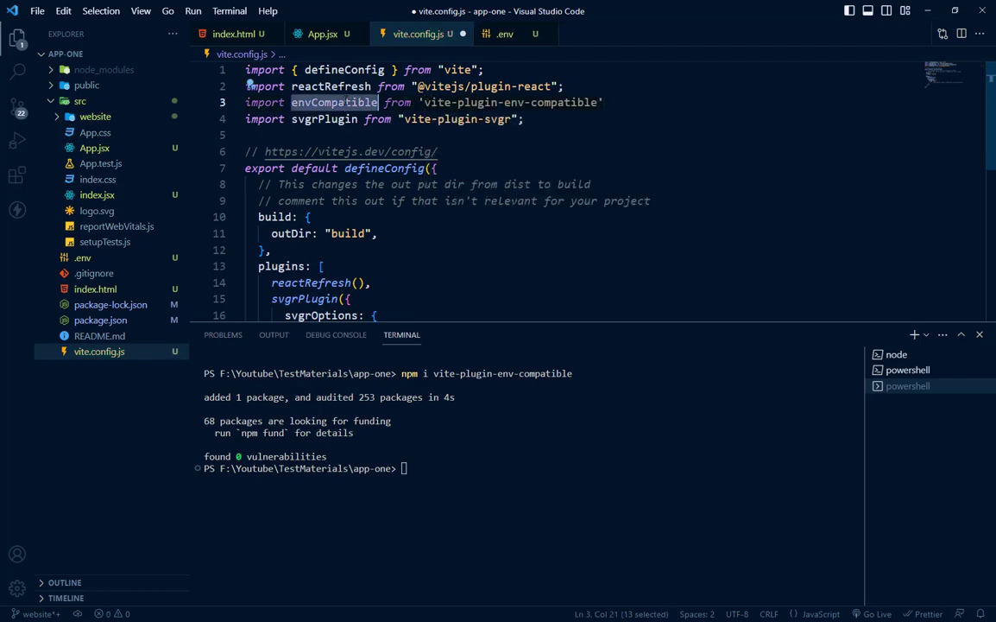
- Register envCompatible() in the plugins list and start a new line after the build block
scroll("down", 3)
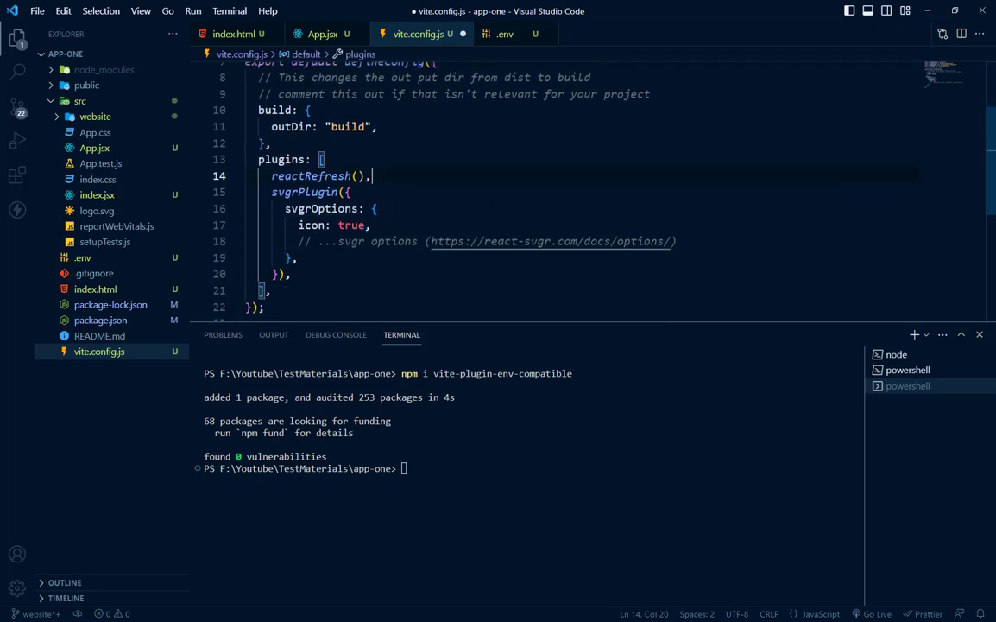
type("envCompatible")
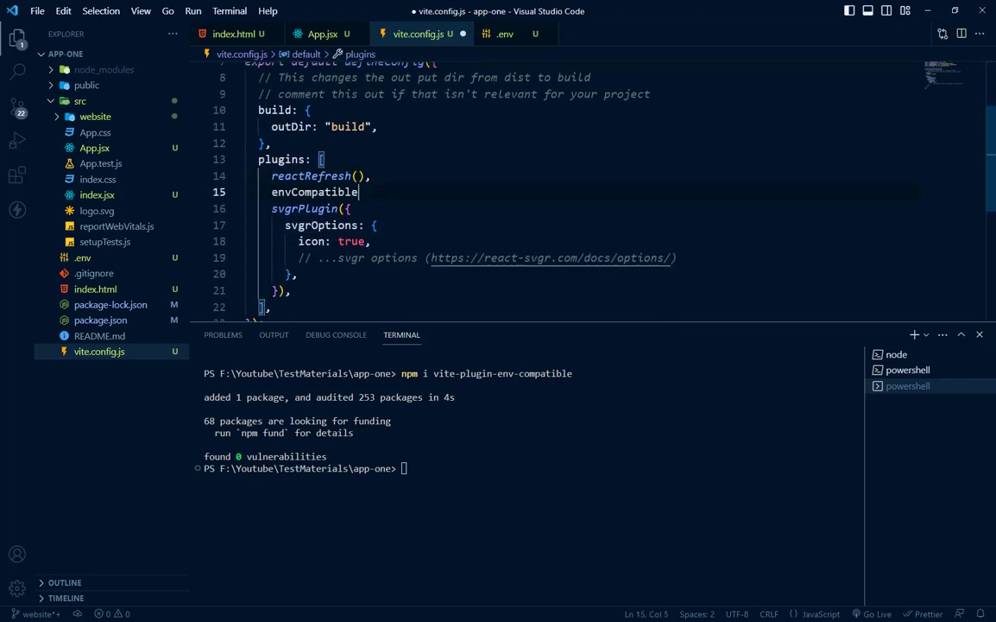
type("()")
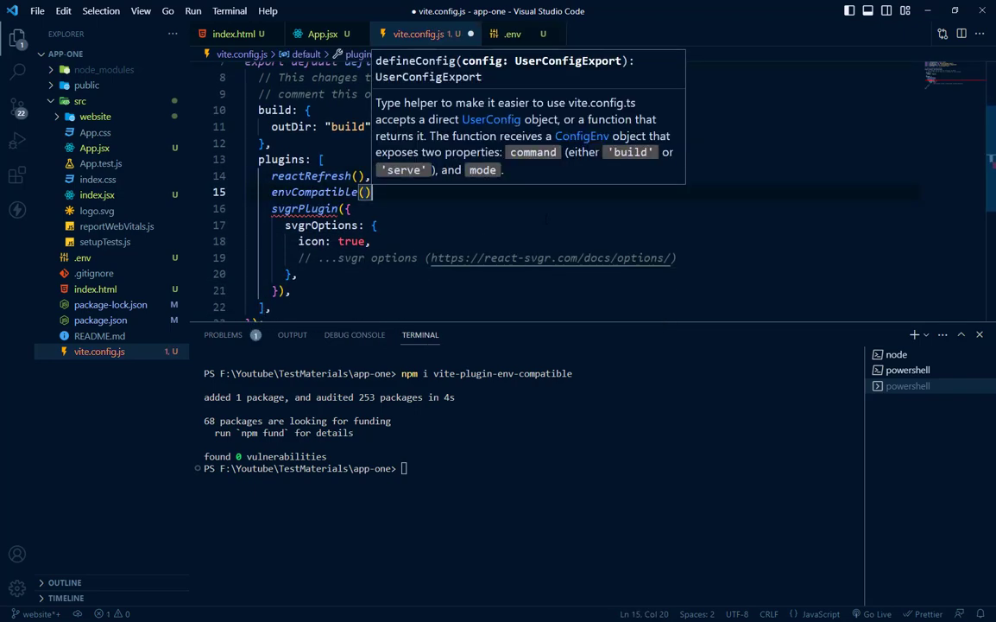
type(",")
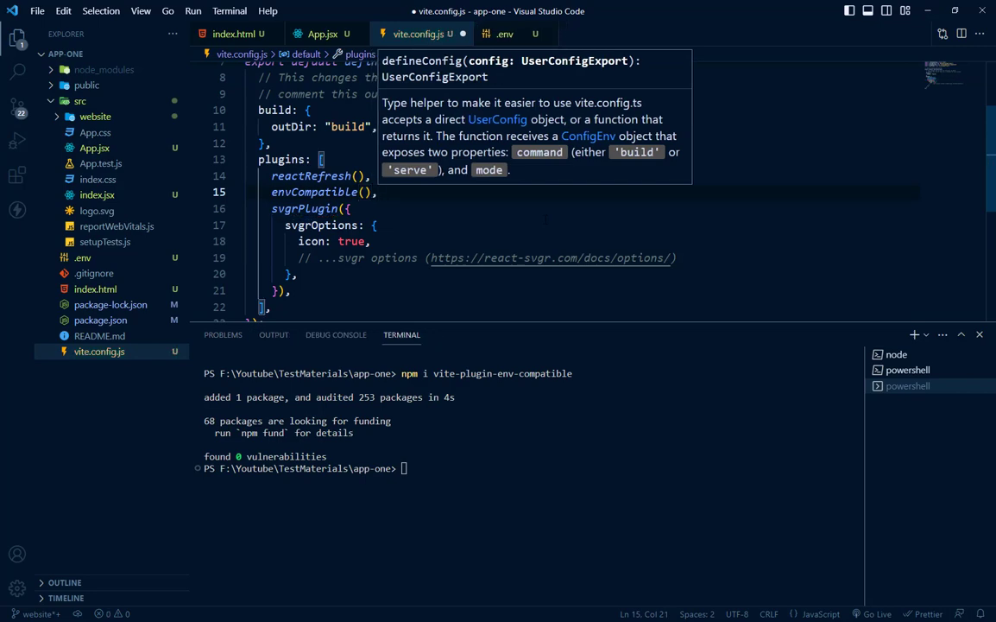
left_click(270, 144)
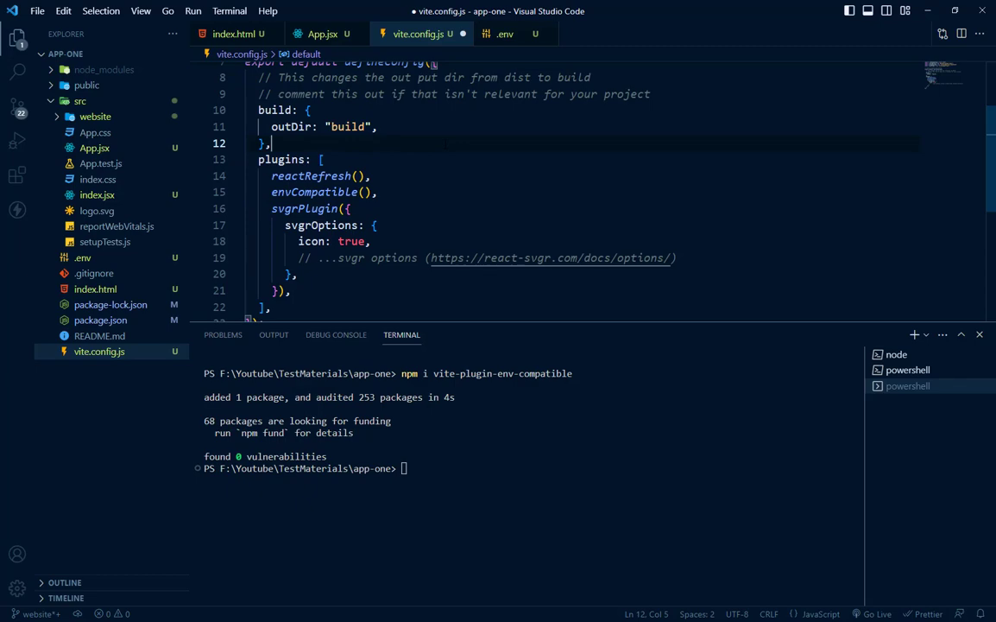
key("Enter")
type("\"VITE")
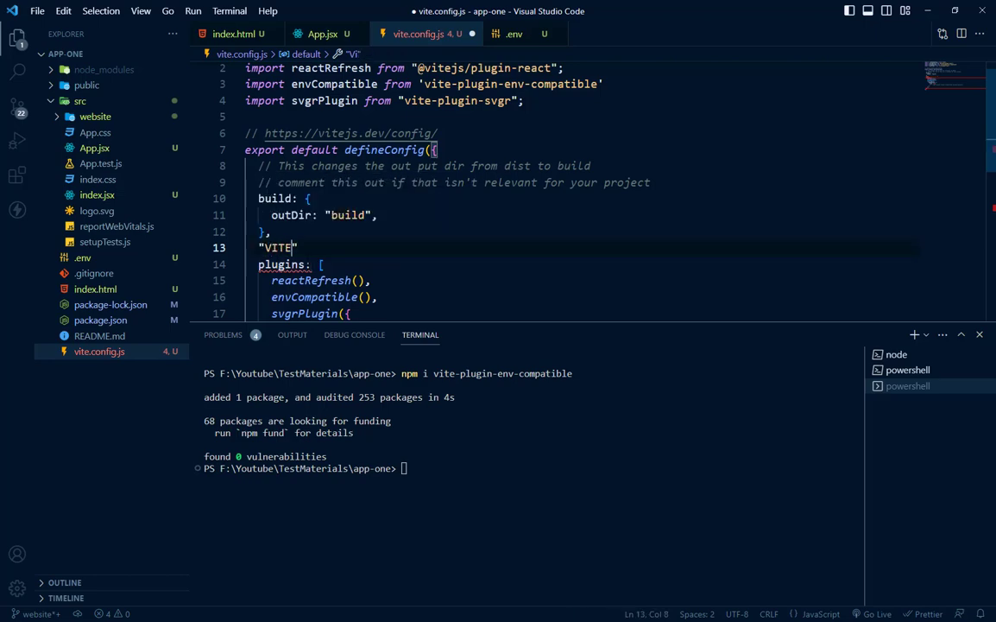
type("_")
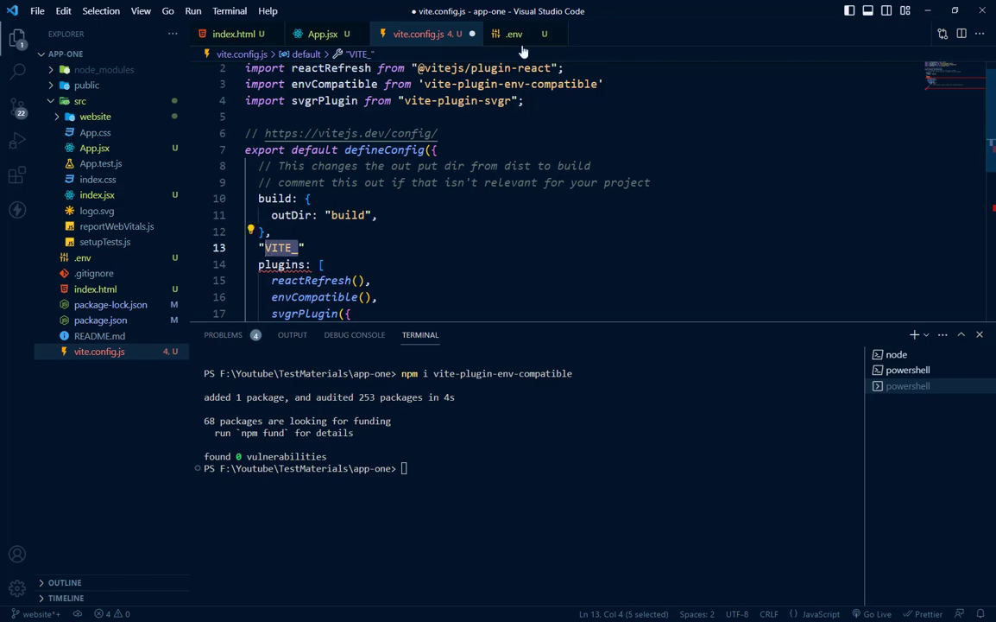
- Check the REACT_APP_ prefix in .env and return to vite.config.js
left_click(513, 35)
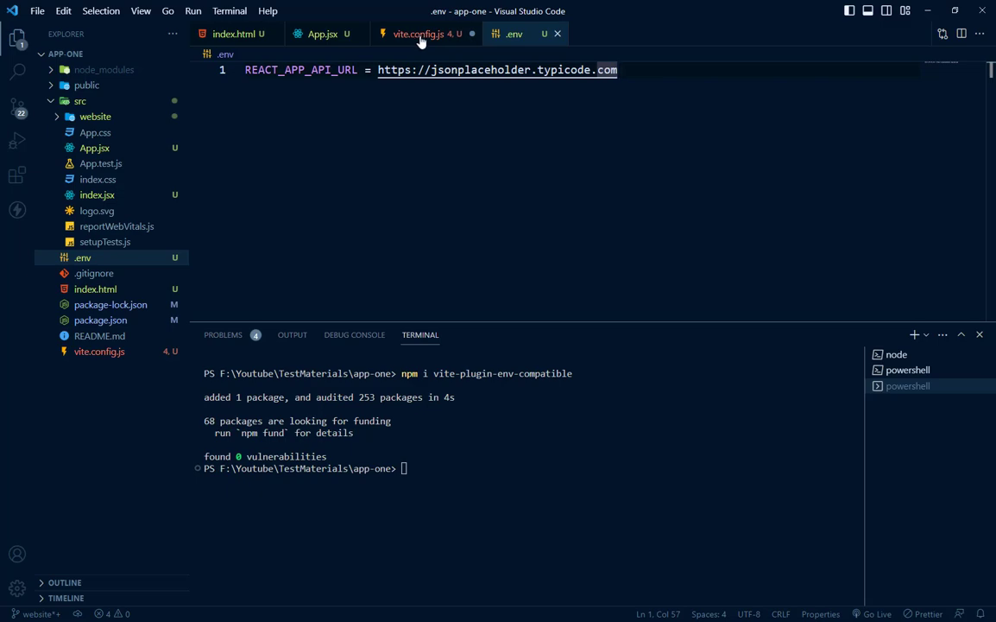
left_click(421, 33)
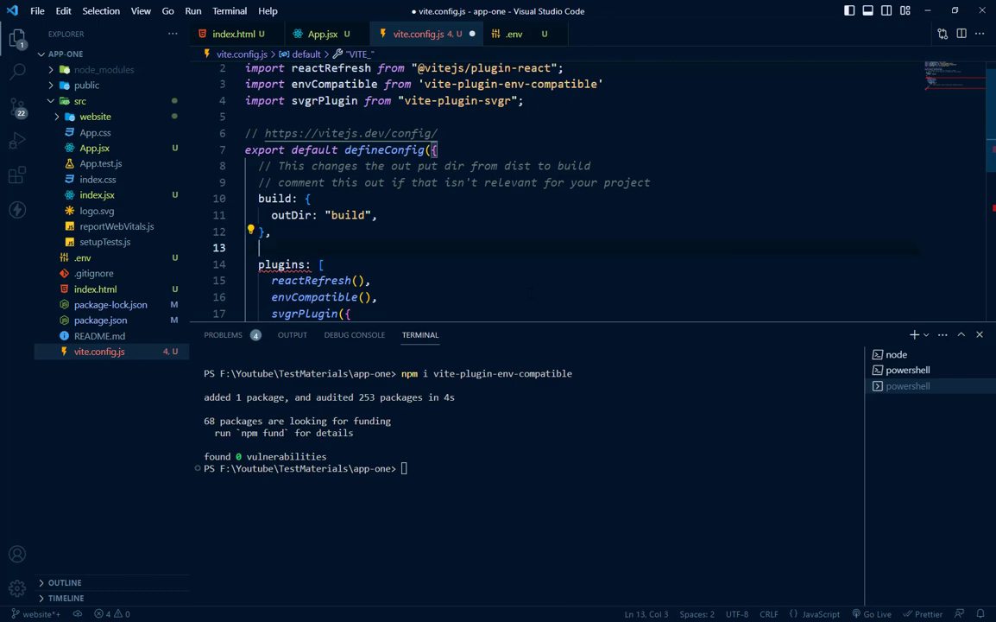
- Set envPrefix: "REACT_APP_" in vite.config.js, verify it against .env, and save
type("envPrefix: \"")
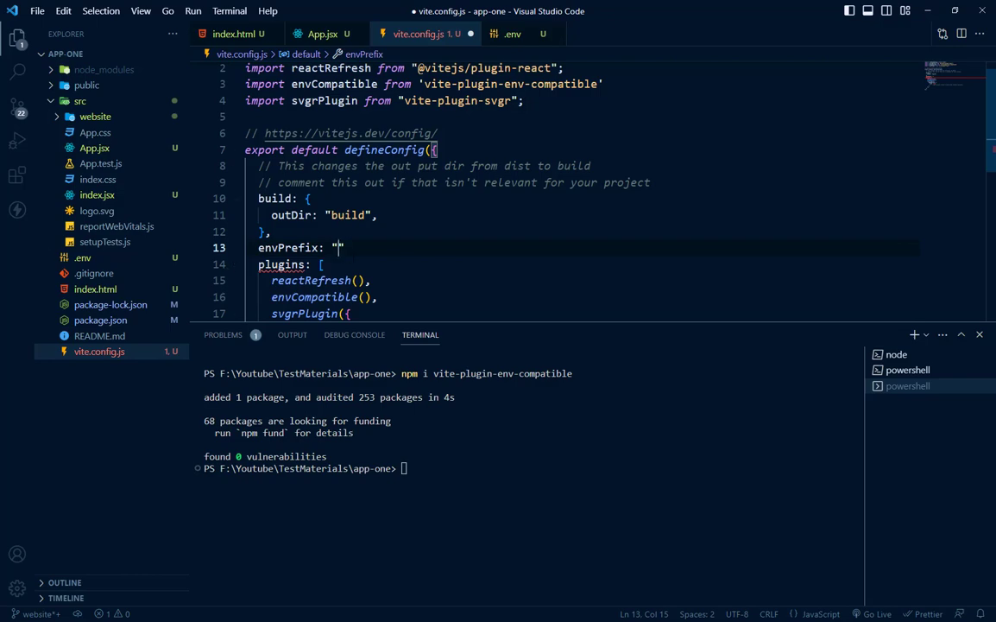
type("RA")
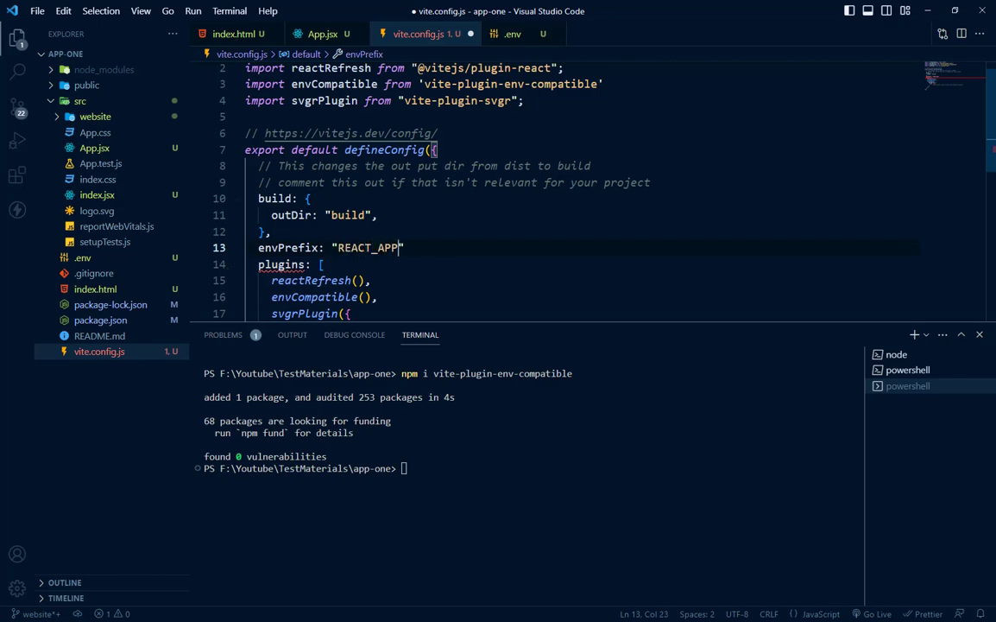
type("_")
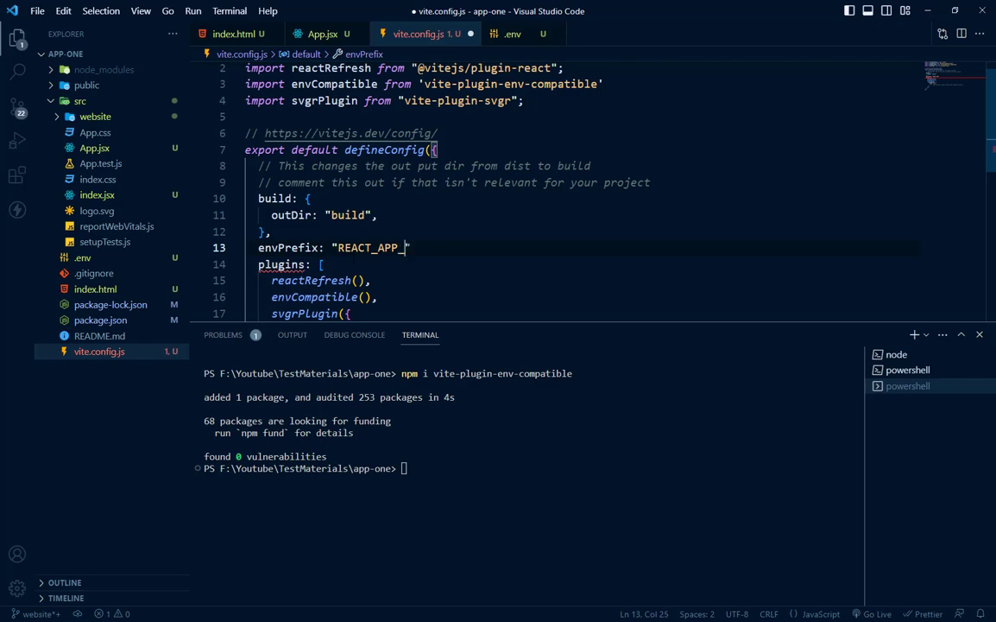
type("\",")
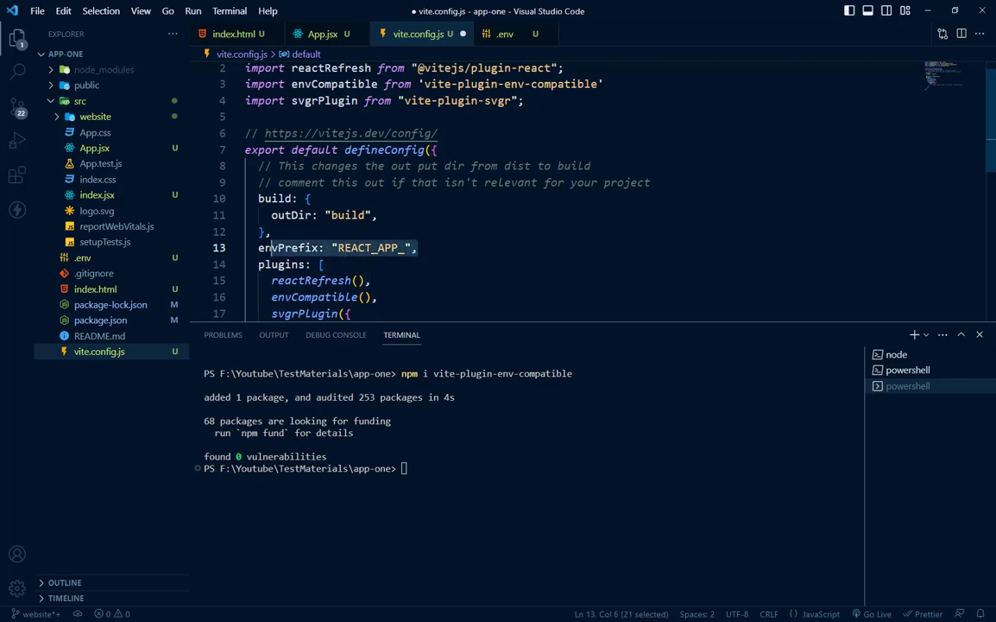
double_click(370, 248)
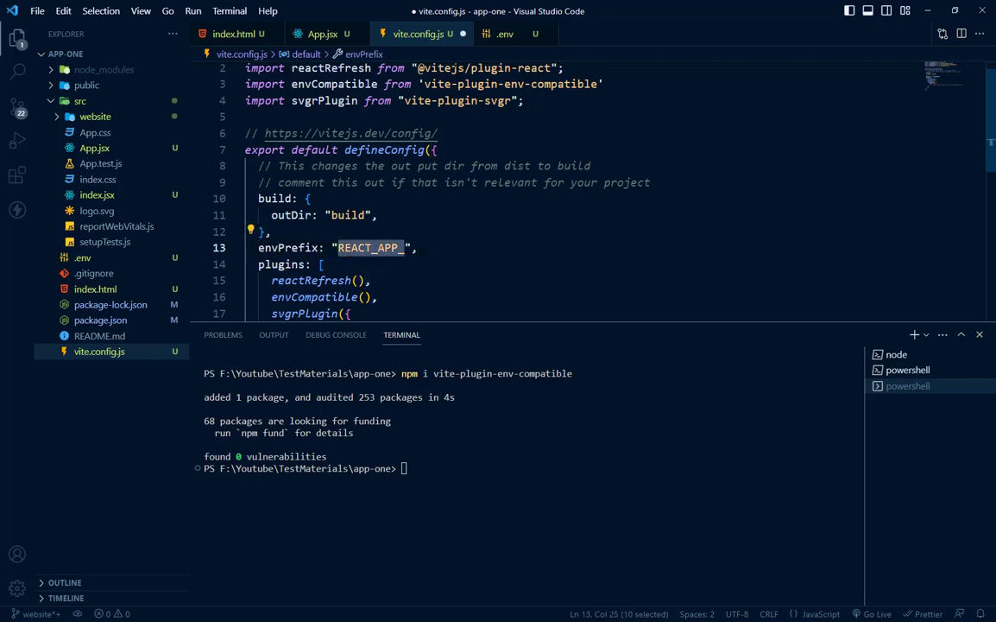
left_click(506, 35)
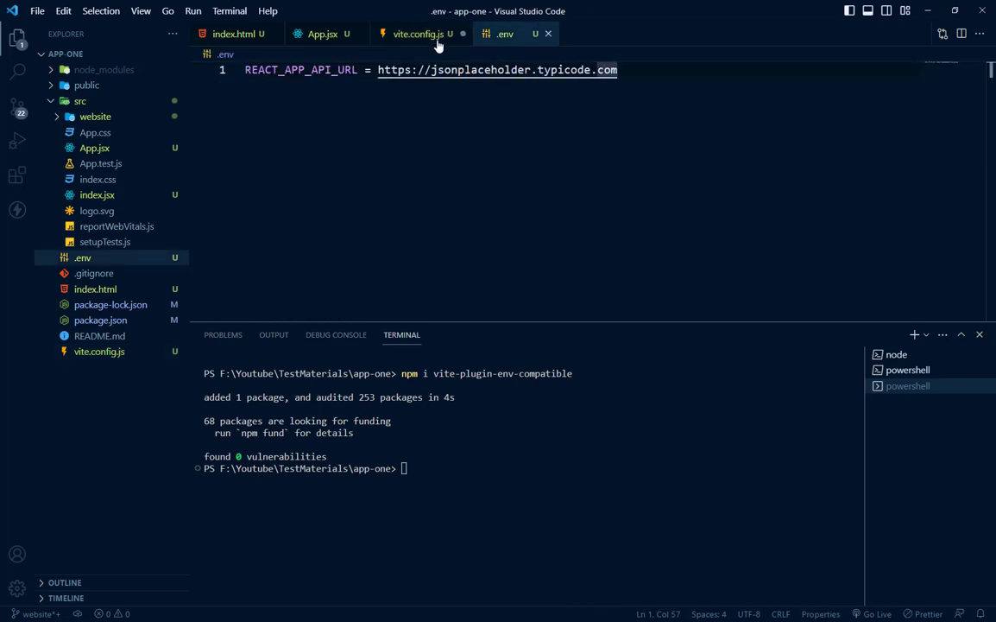
left_click(418, 34)
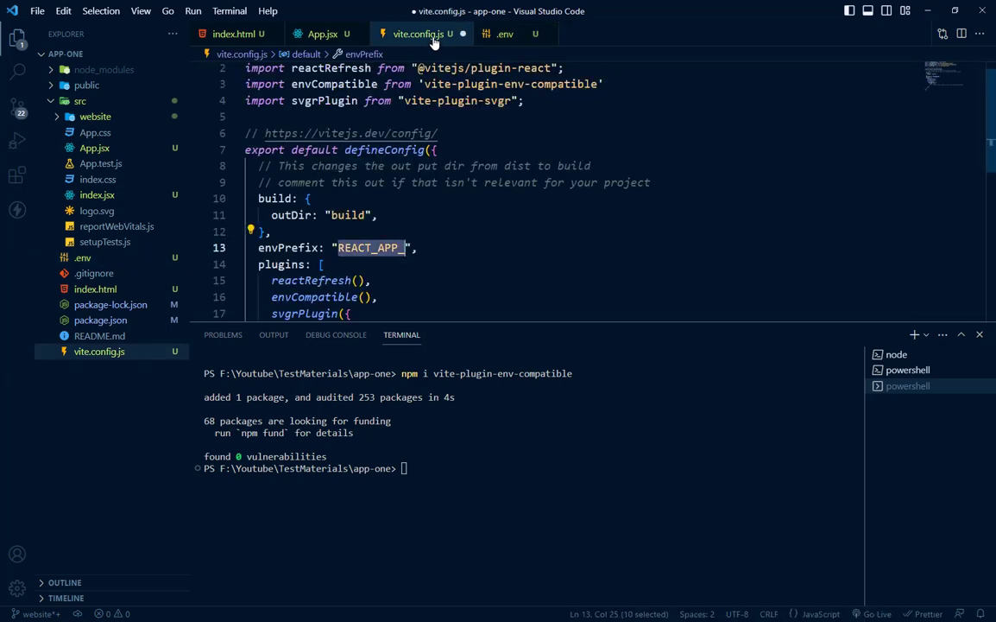
type(",")
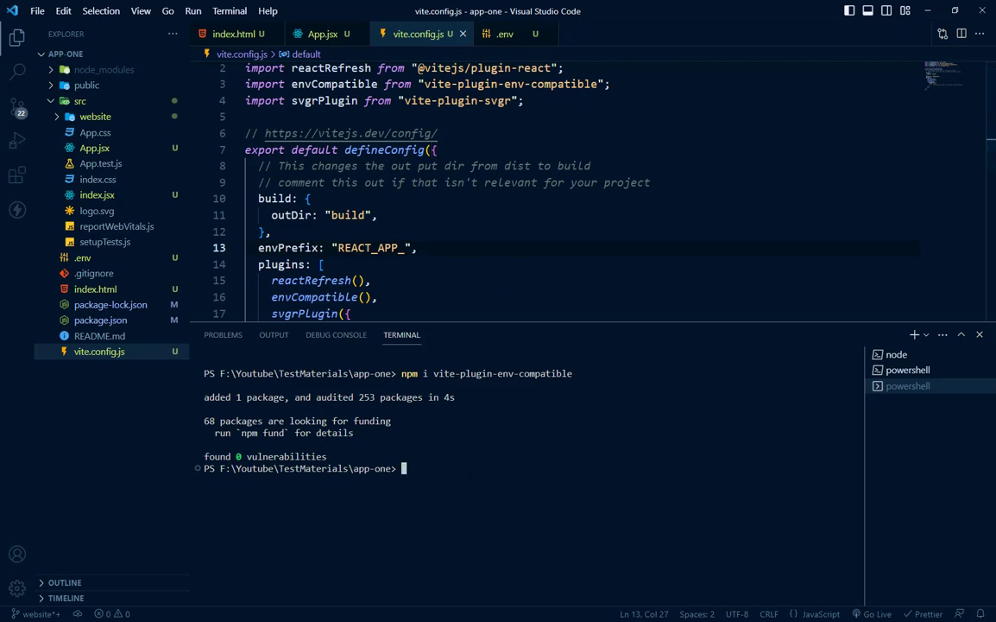
- Run npm run start in the terminal to launch the Vite dev server at localhost:5173
left_click(981, 370)
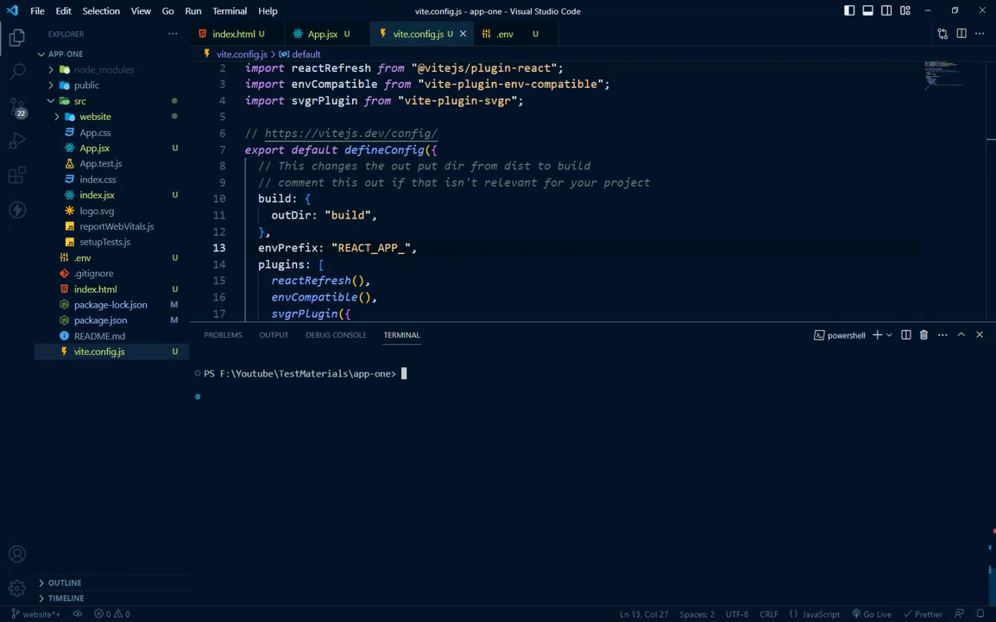
type("n")
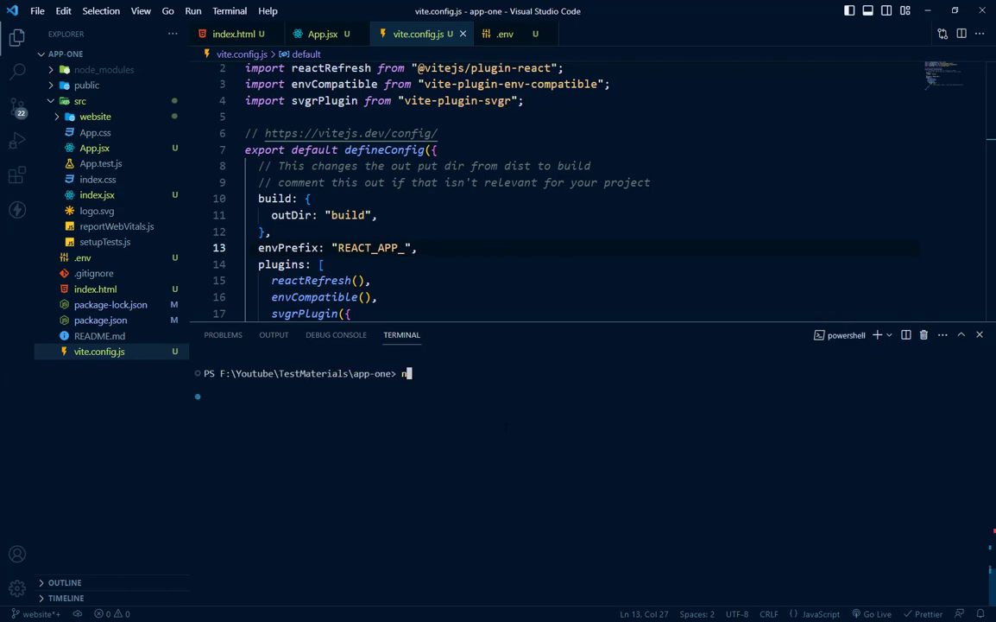
type("pm run start")
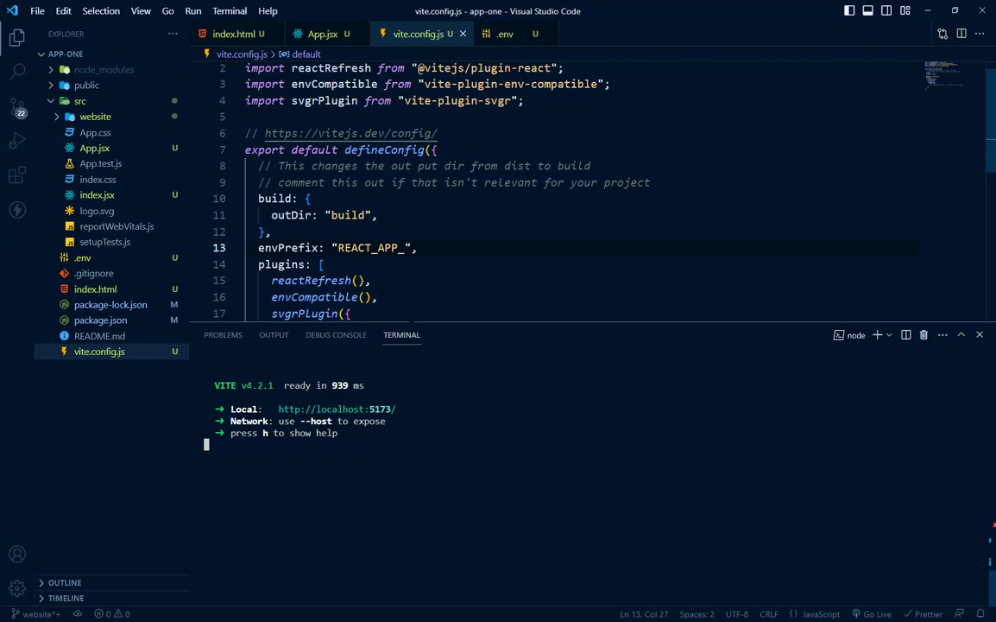
- In App.jsx, add console.log('React API', import.meta.env. on a new line inside App
left_click(321, 34)
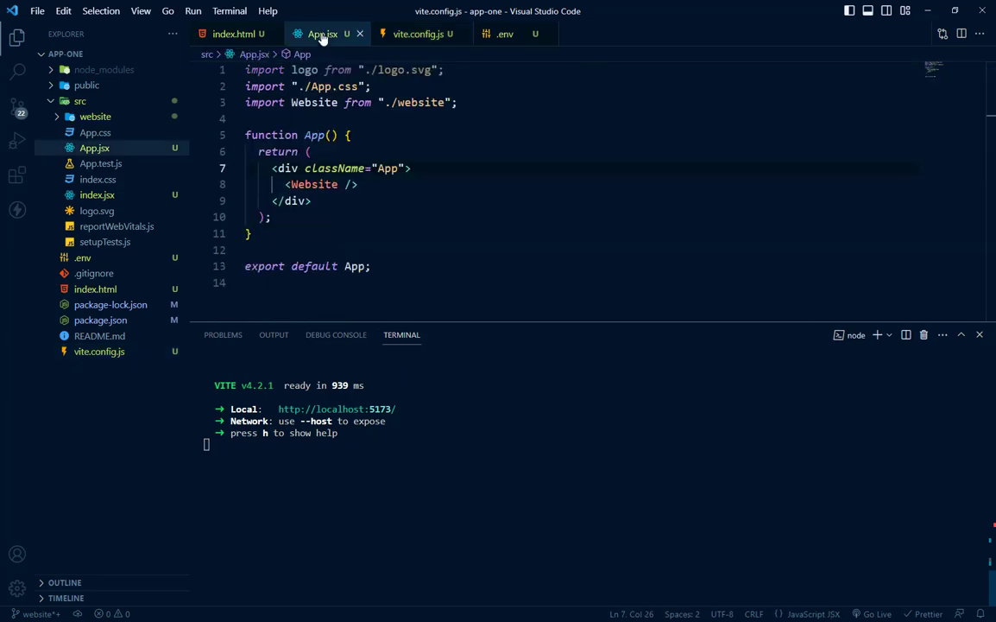
key("Enter")
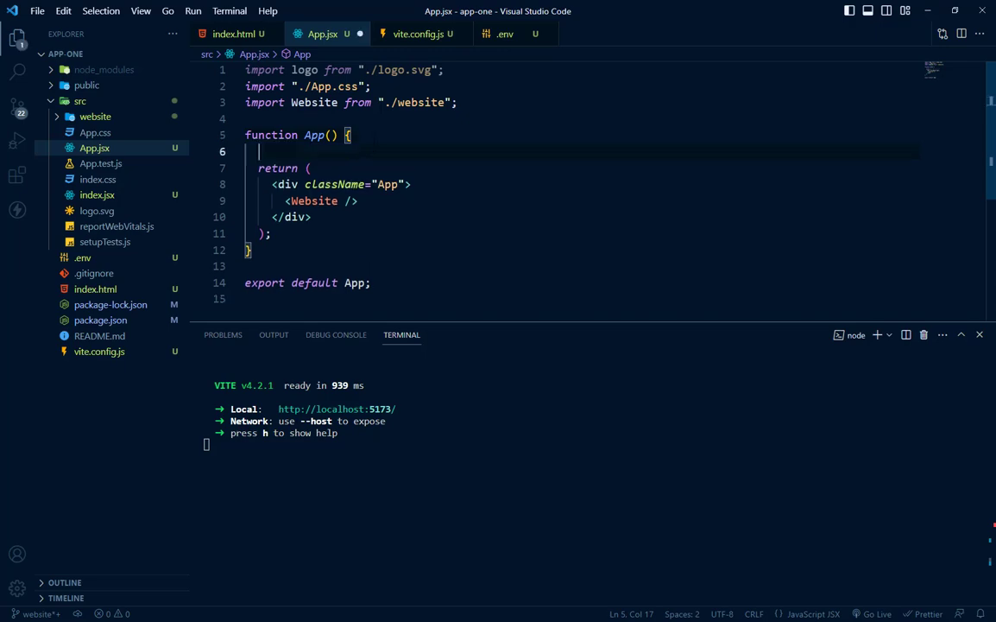
type("console.")
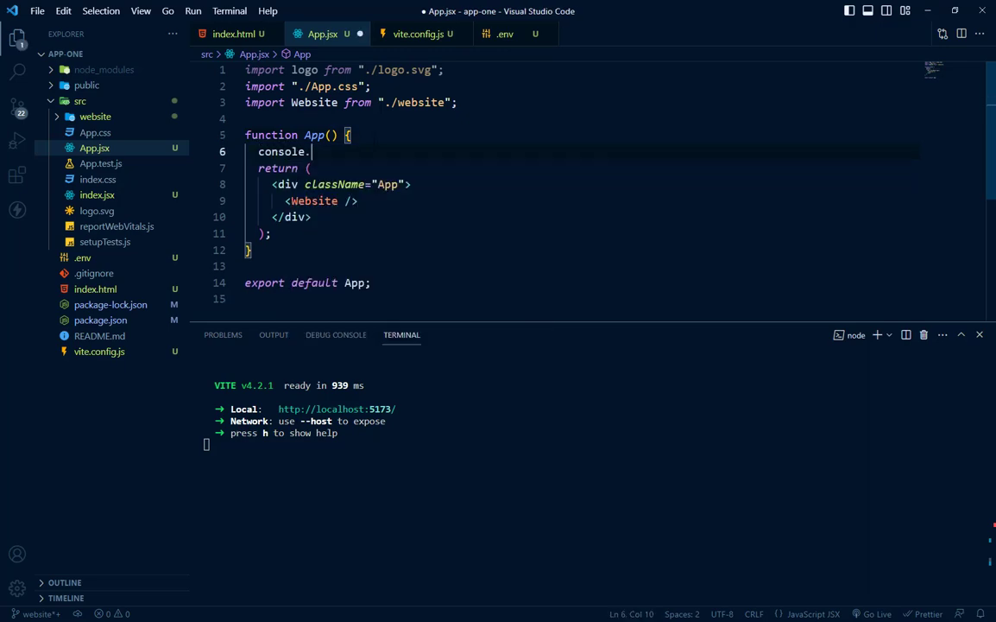
type("log()")
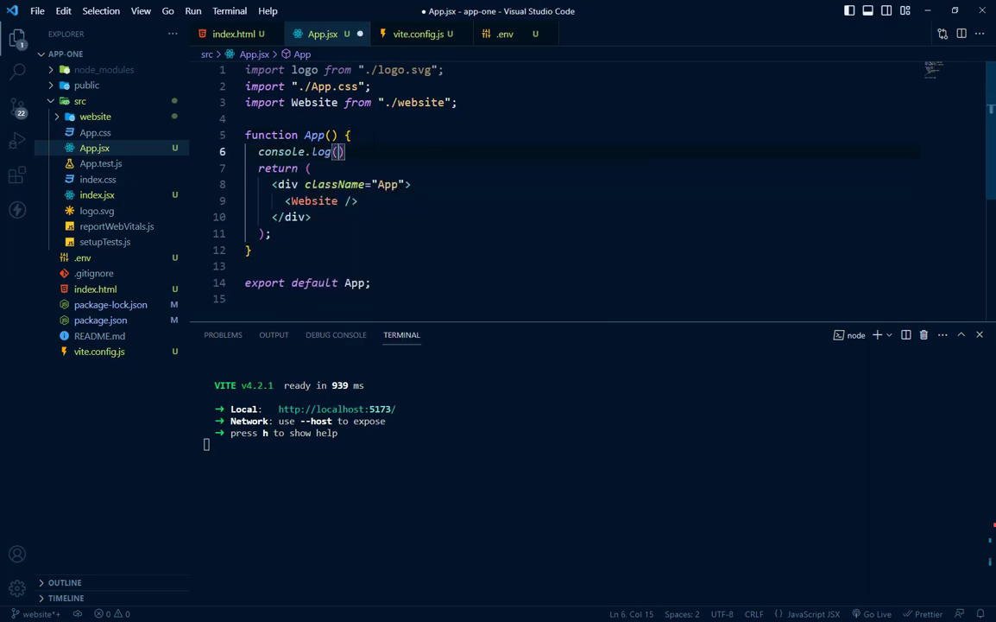
type("'React'")
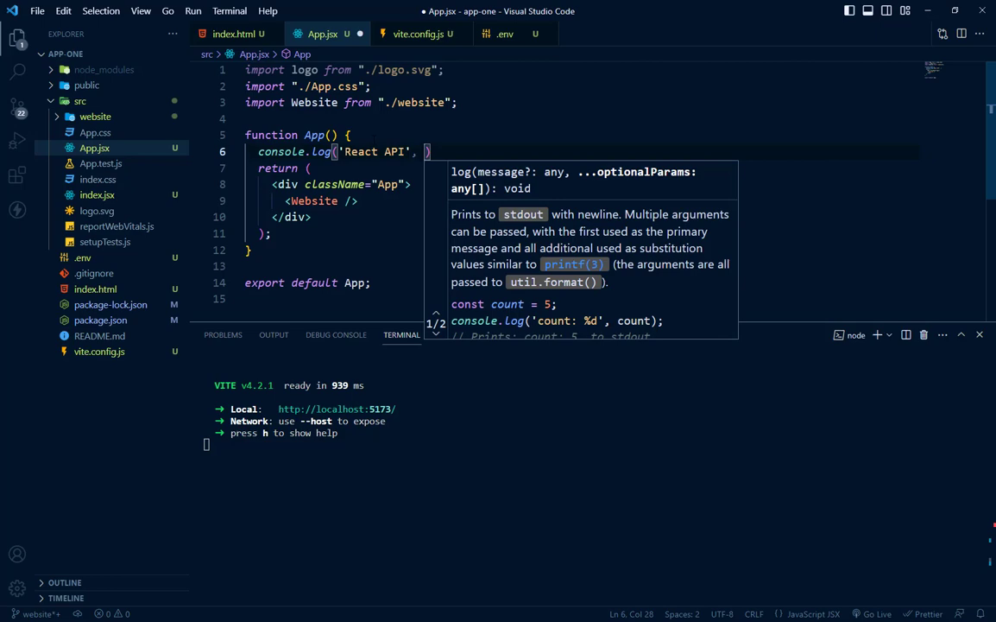
type("importm")
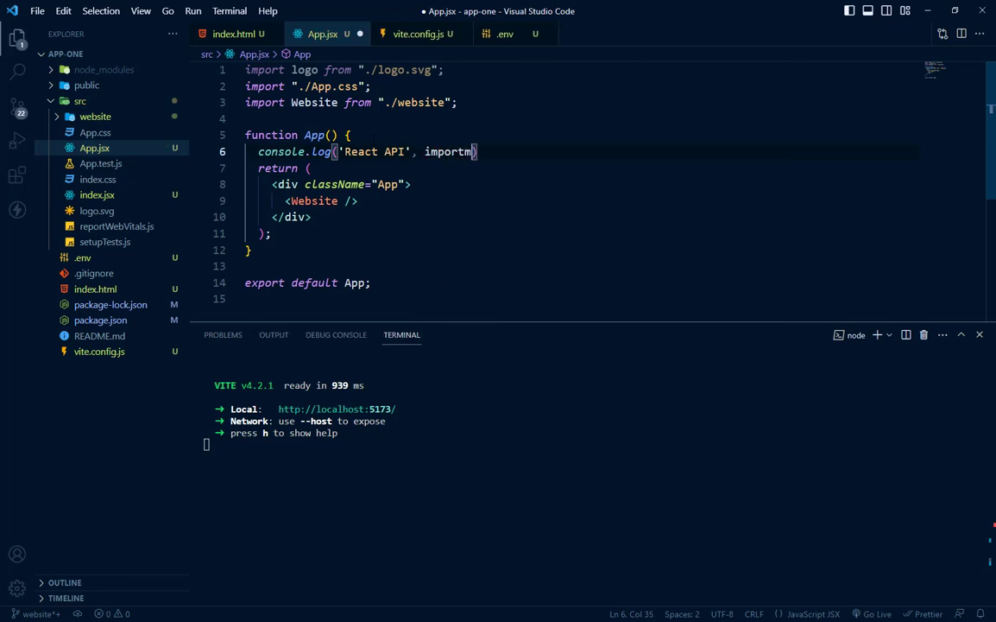
type(".meta.")
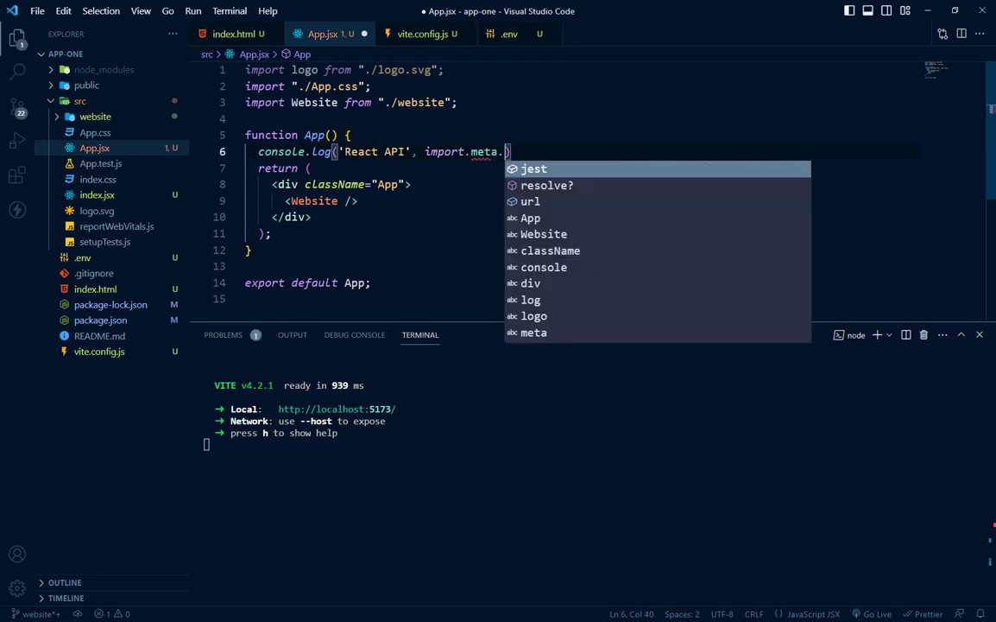
type("env.")
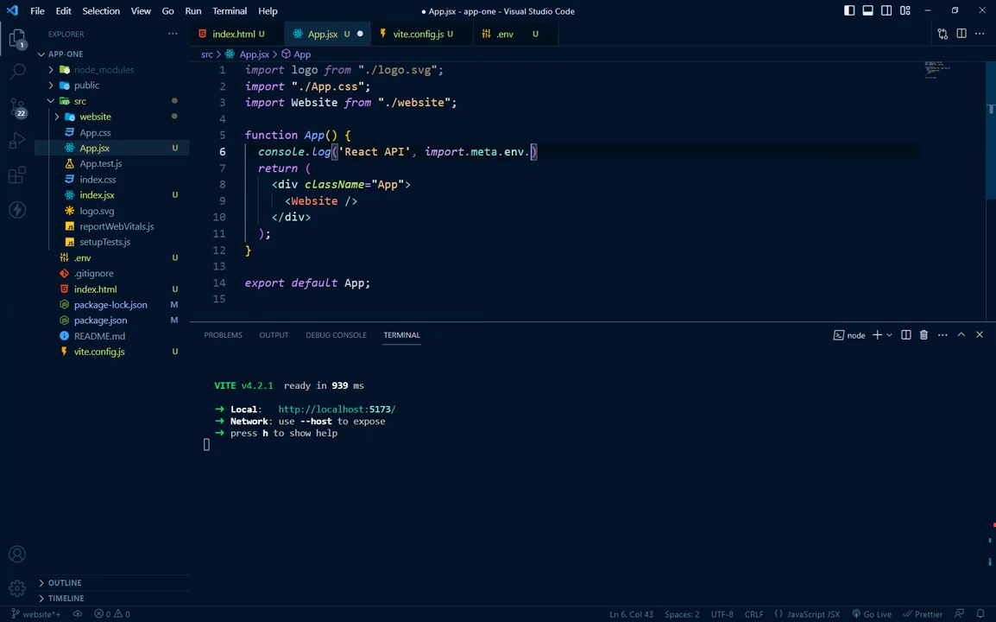
- Check the variable name in .env and index.html, then return to App.jsx
left_click(507, 34)
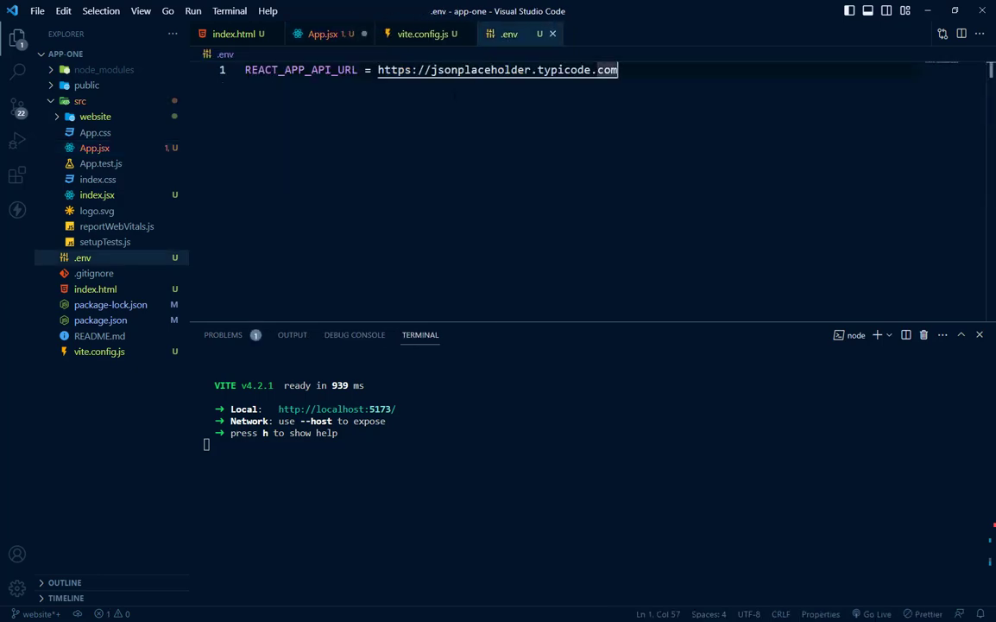
left_click(233, 34)
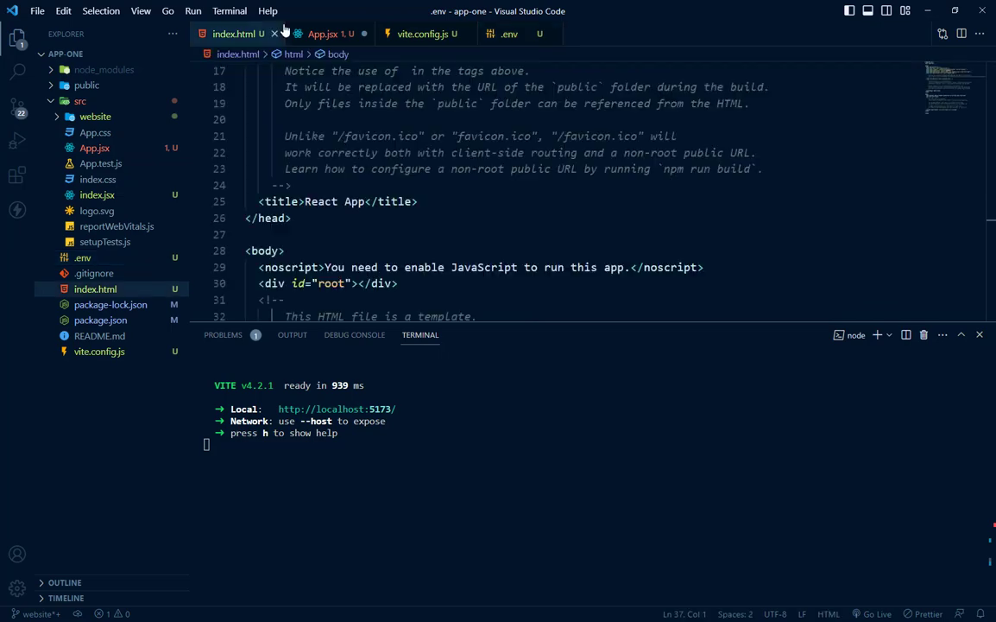
left_click(327, 34)
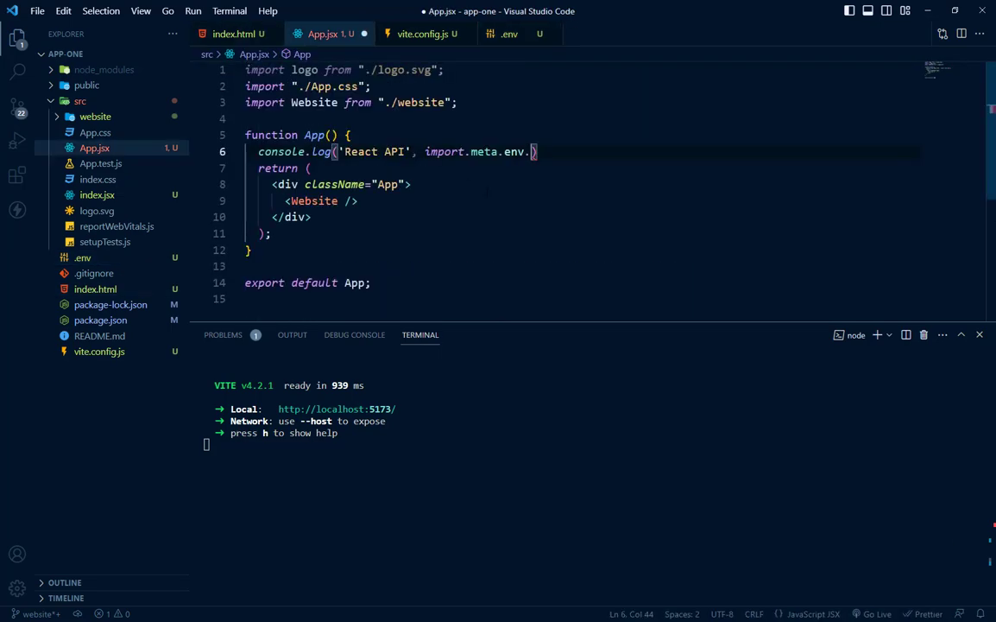
- Complete the log with REACT_APP_API_URL so the console prints the jsonplaceholder URL
type("REACT_APP_API_URL")
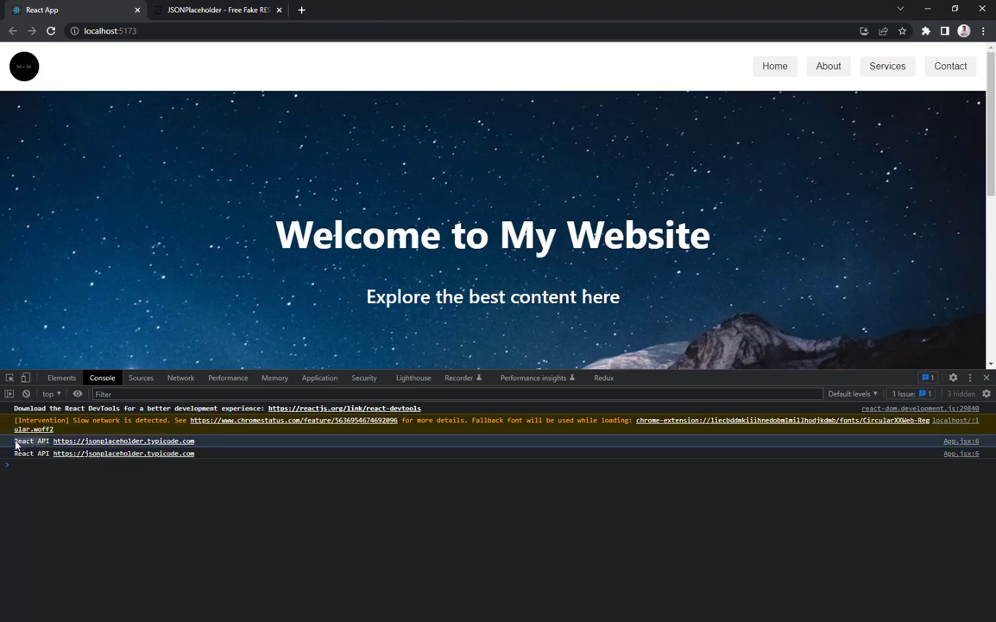
mouse_move(72, 490)
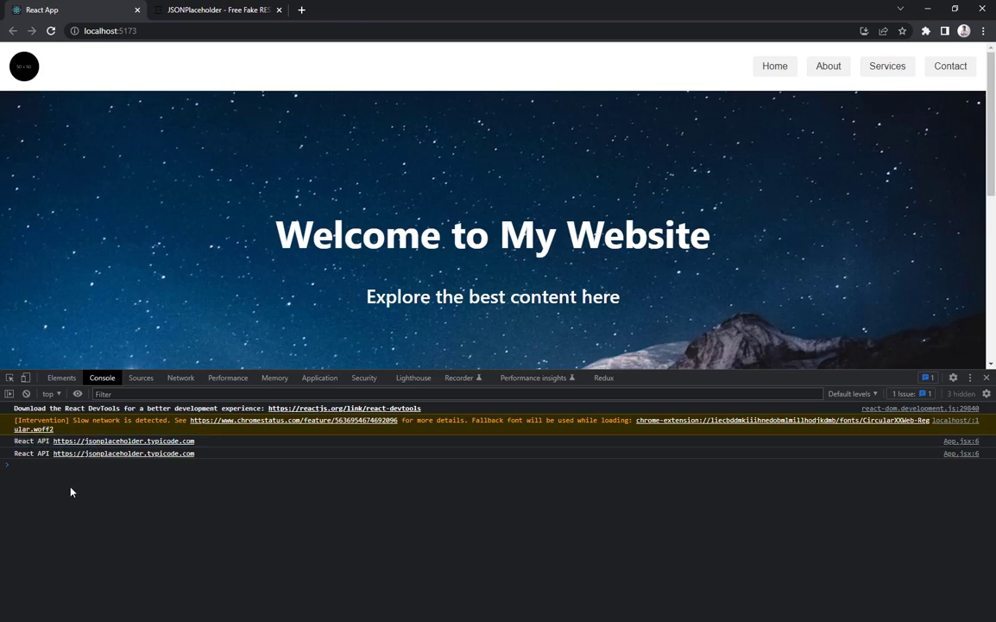